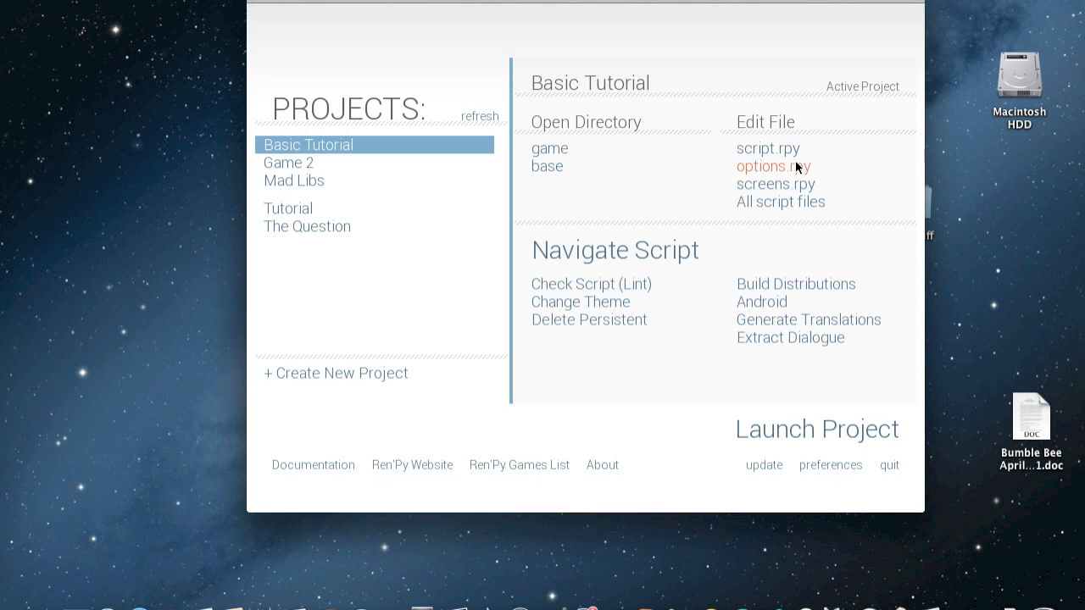
{"action": "mouse_move", "coordinate": [795, 173]}
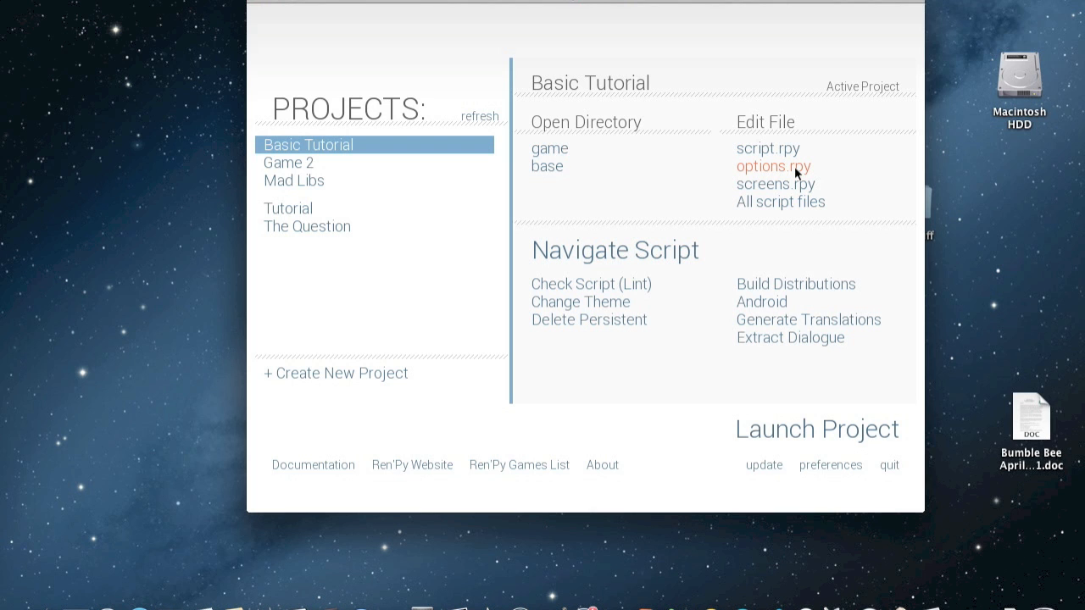
Step: Replace the mm_root colour value in options.rpy with the image House.jpg
{"action": "left_click", "coordinate": [773, 166]}
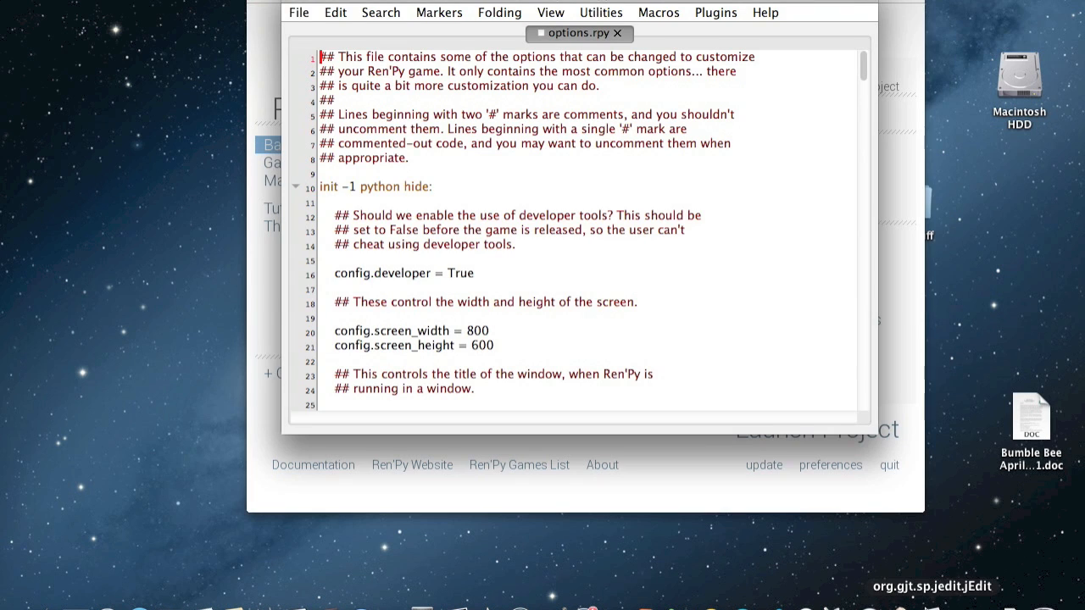
{"action": "scroll", "scroll_direction": "down", "scroll_amount": 3}
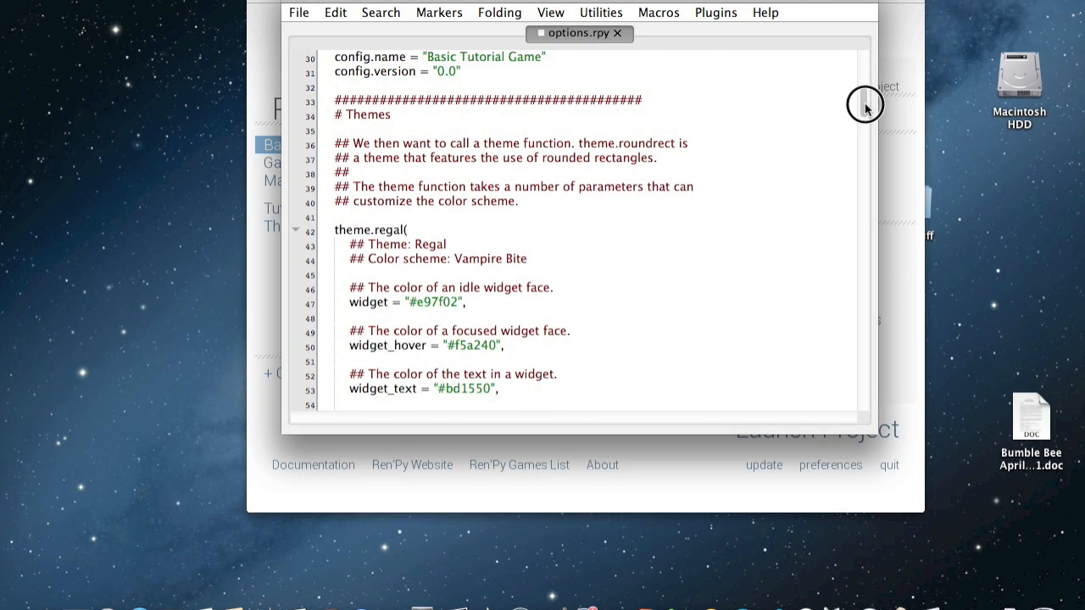
{"action": "scroll", "scroll_direction": "down", "scroll_amount": 3}
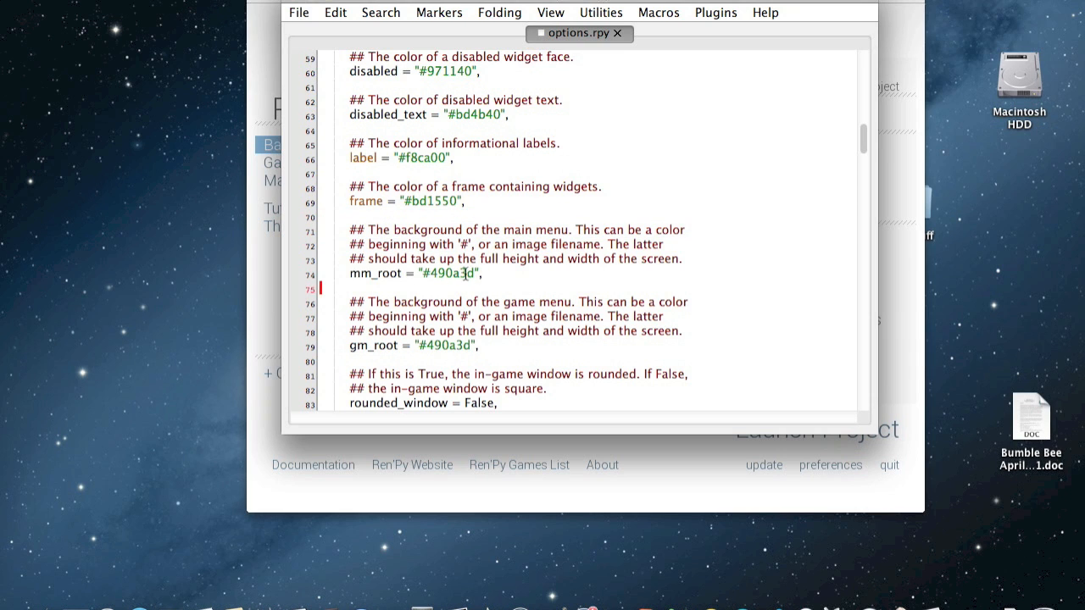
{"action": "left_click", "coordinate": [419, 273]}
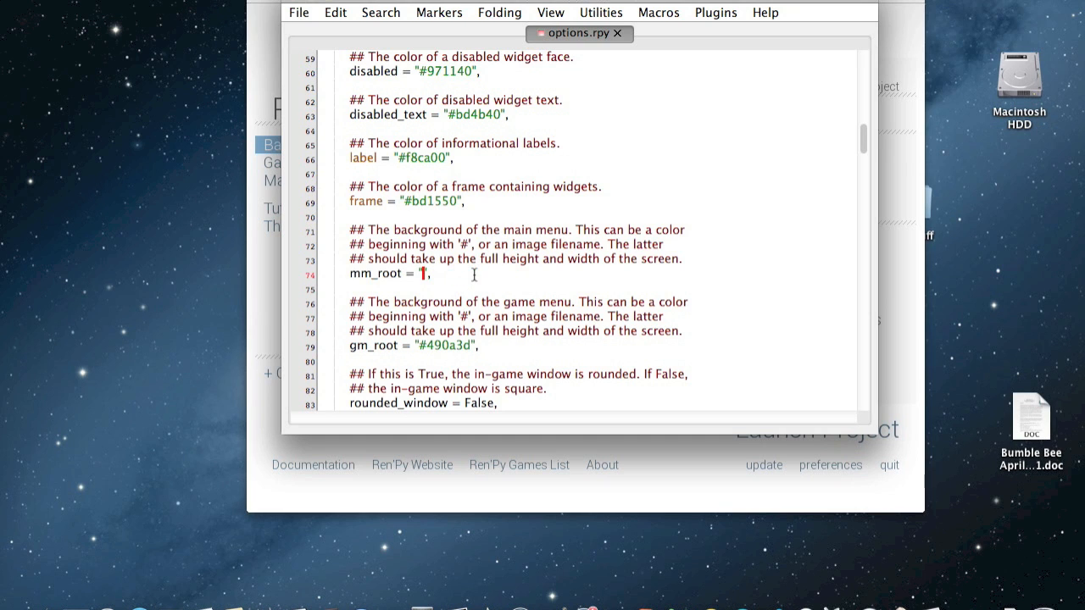
{"action": "type", "text": "House"}
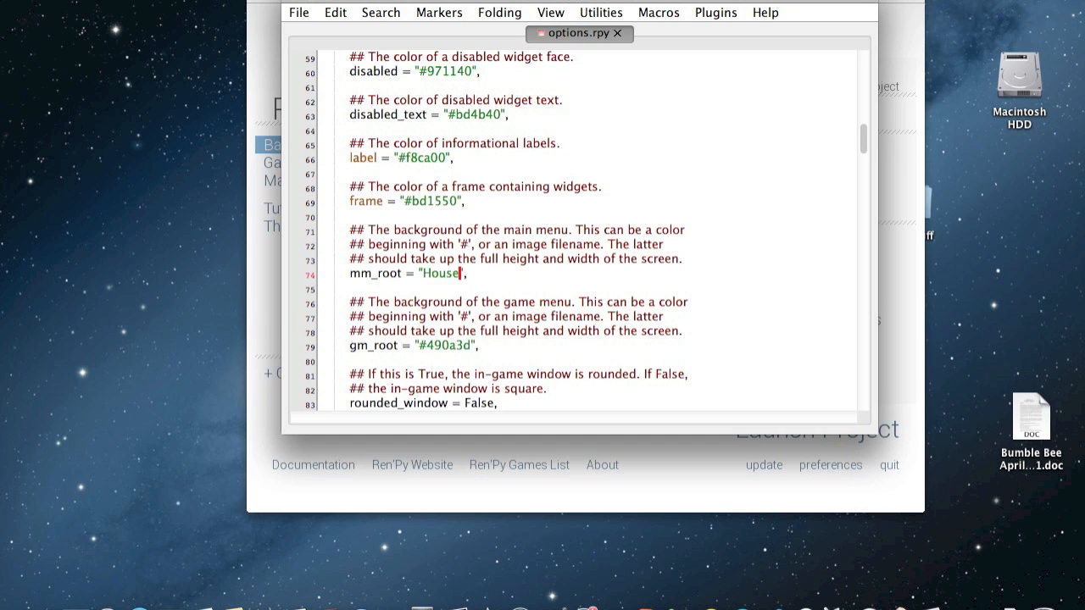
{"action": "type", "text": ".jpg"}
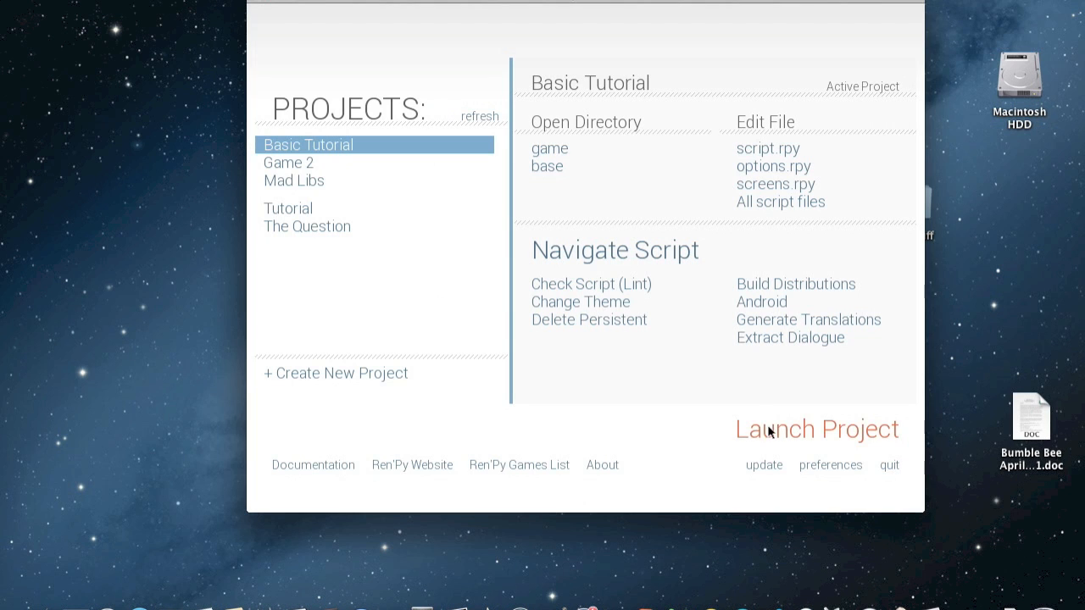
{"action": "left_click", "coordinate": [817, 429]}
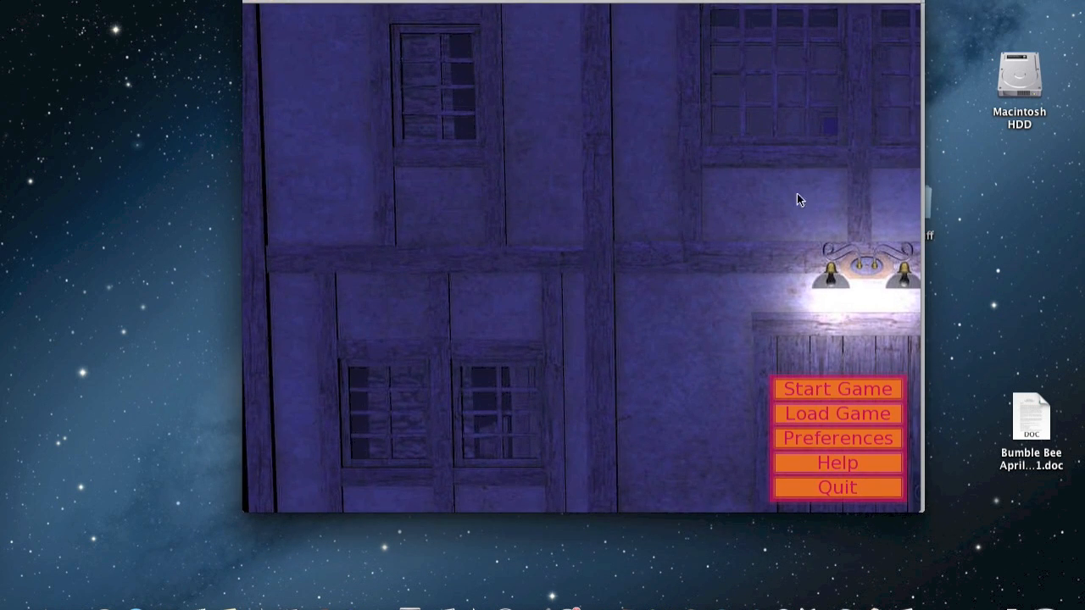
{"action": "mouse_move", "coordinate": [523, 197]}
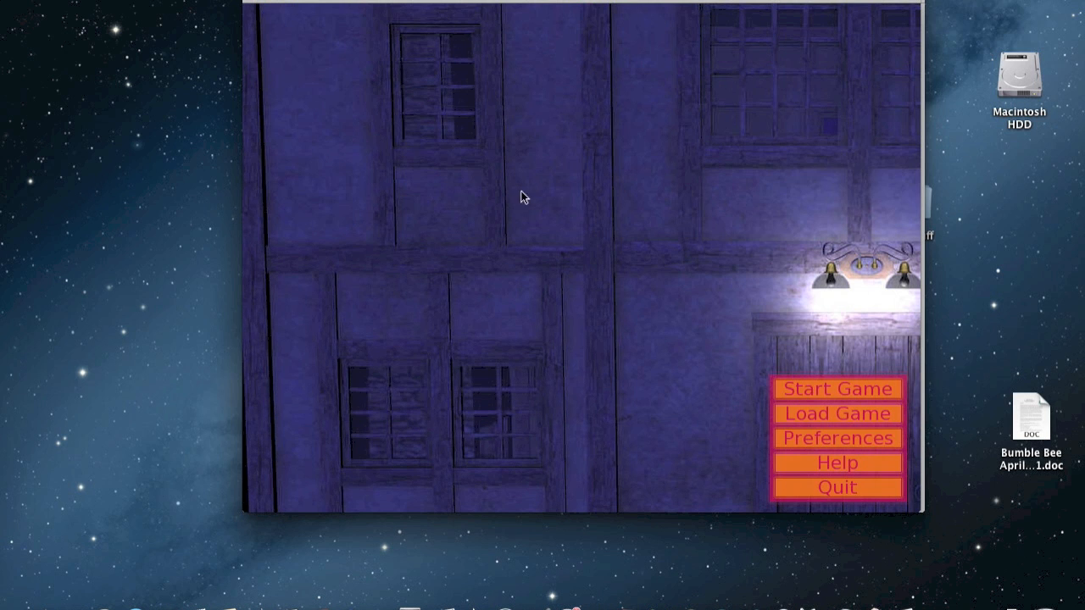
{"action": "left_click", "coordinate": [837, 486]}
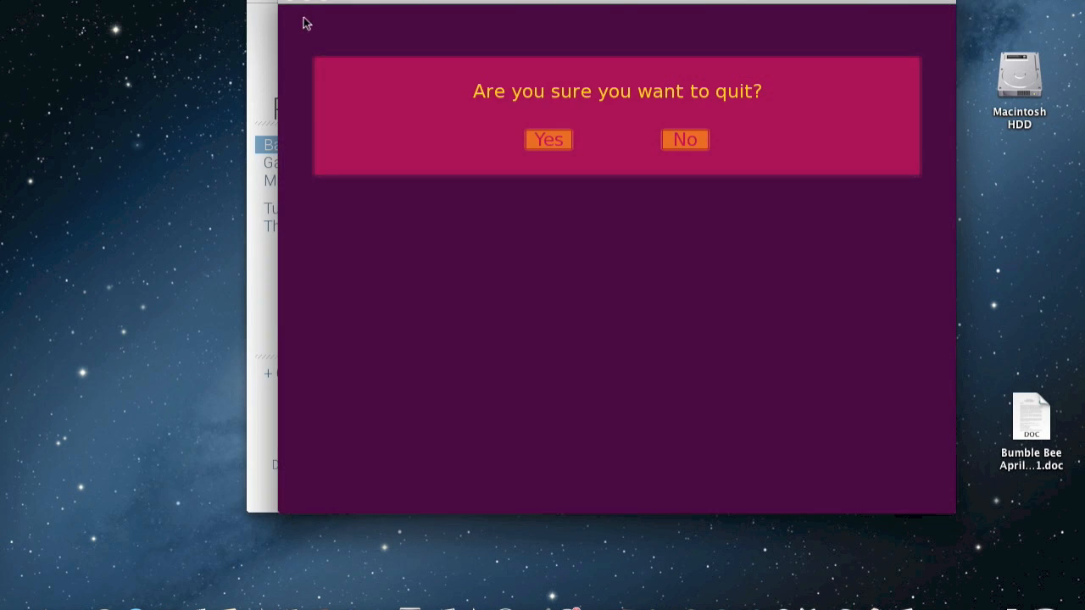
{"action": "left_click", "coordinate": [685, 139]}
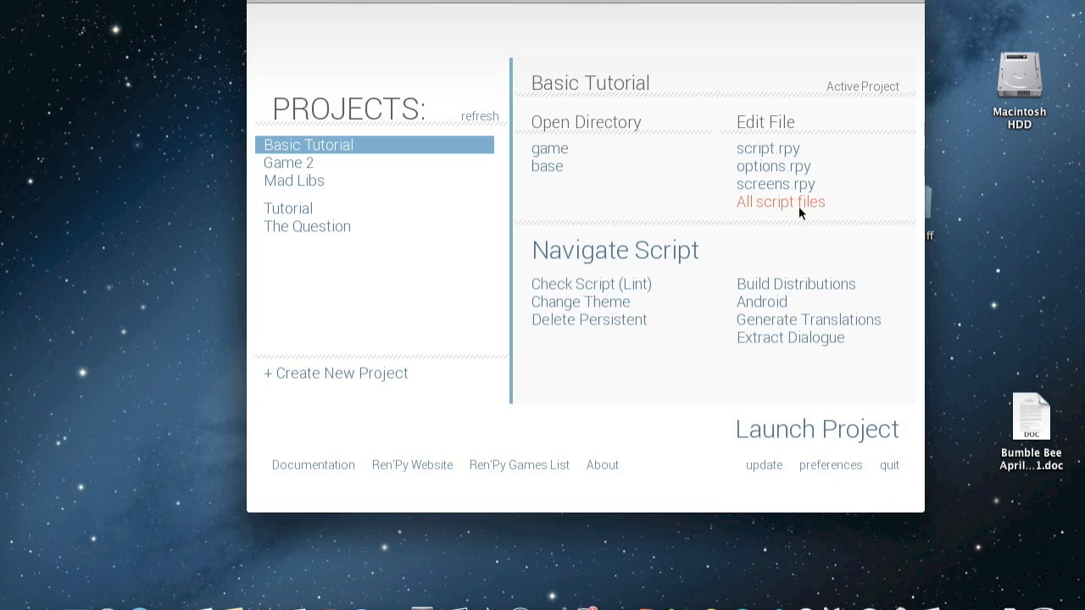
{"action": "mouse_move", "coordinate": [263, 602]}
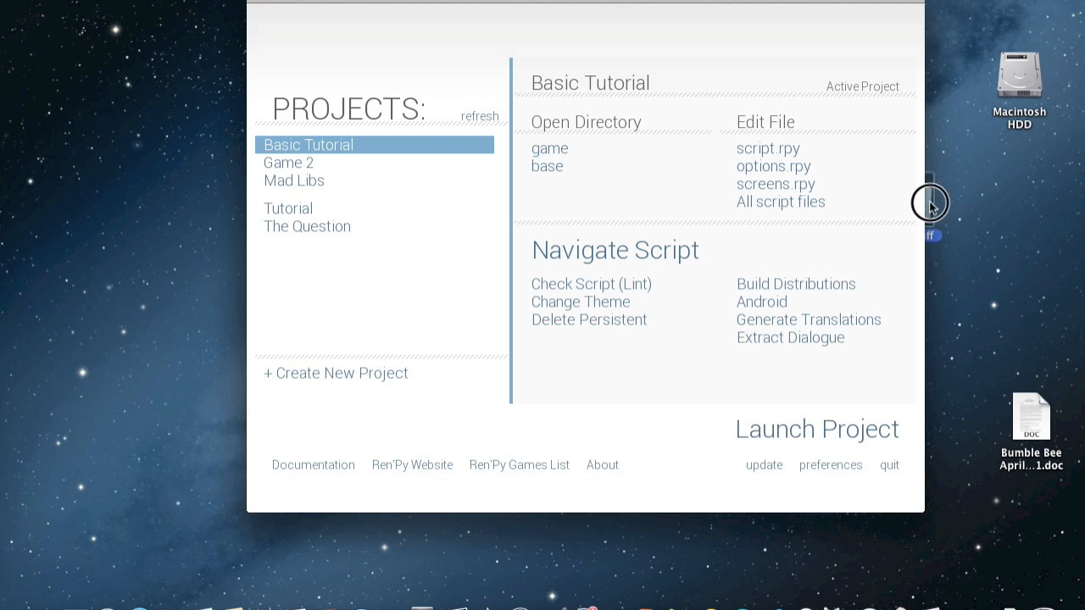
{"action": "mouse_move", "coordinate": [773, 166]}
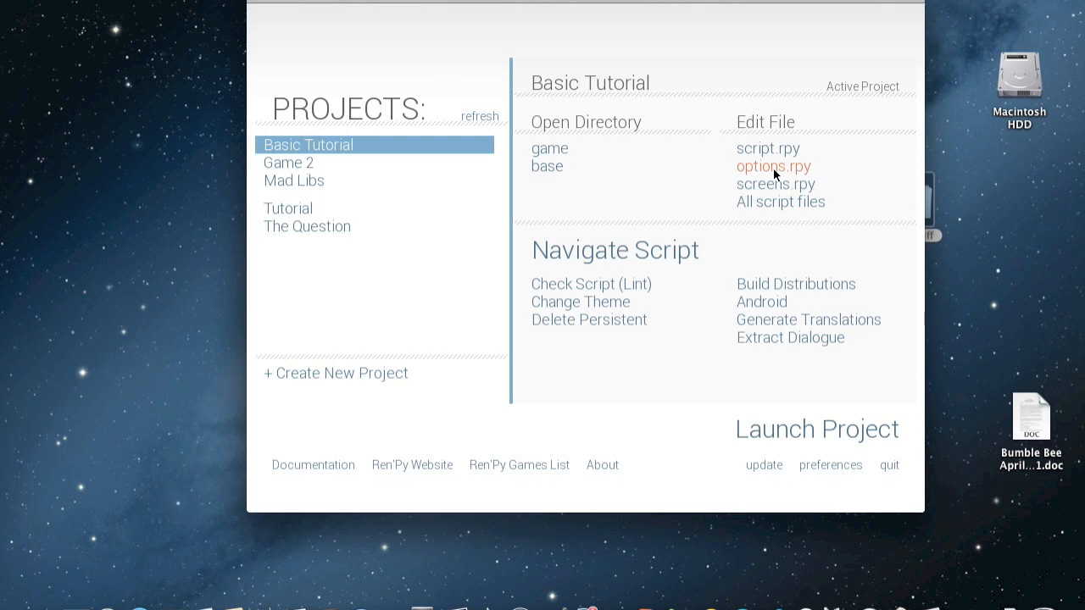
Step: Enable config.main_menu_music in options.rpy and point it to Music.mp3
{"action": "left_click", "coordinate": [773, 166]}
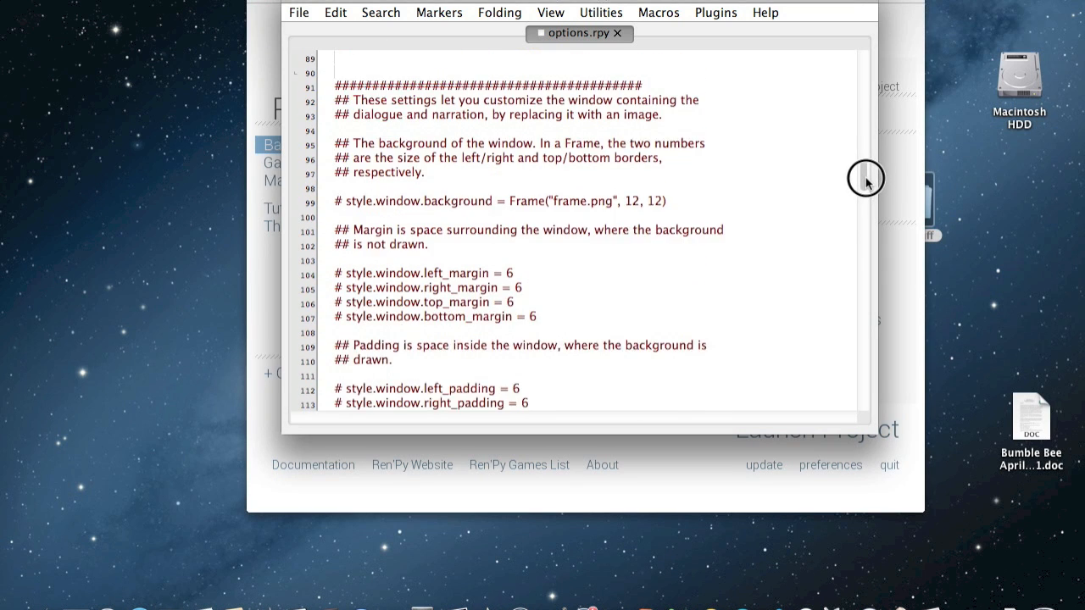
{"action": "scroll", "scroll_direction": "down", "scroll_amount": 3}
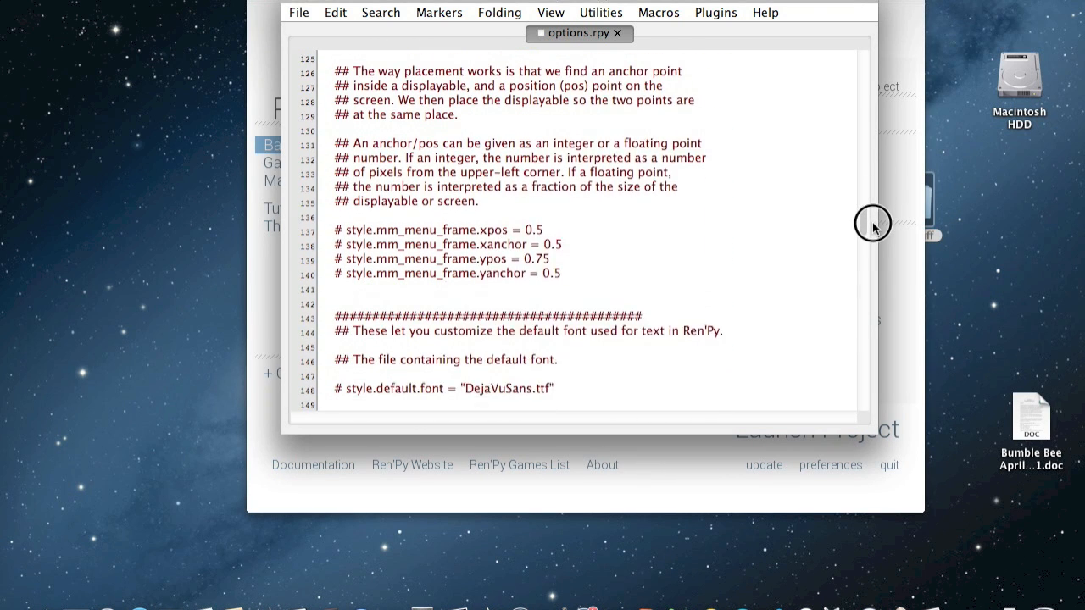
{"action": "scroll", "scroll_direction": "down", "scroll_amount": 3}
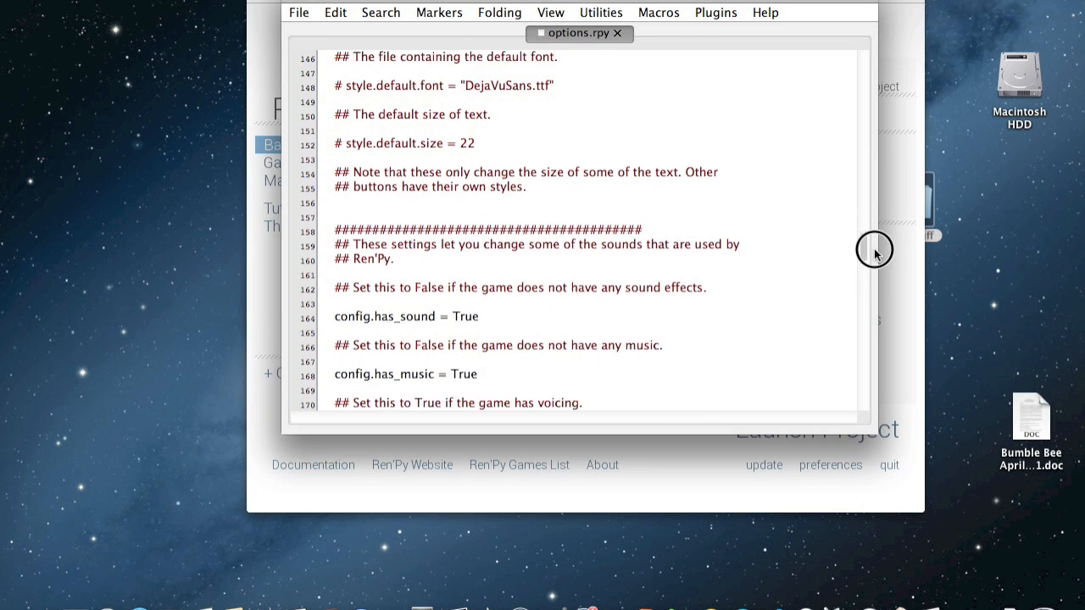
{"action": "scroll", "scroll_direction": "down", "scroll_amount": 3}
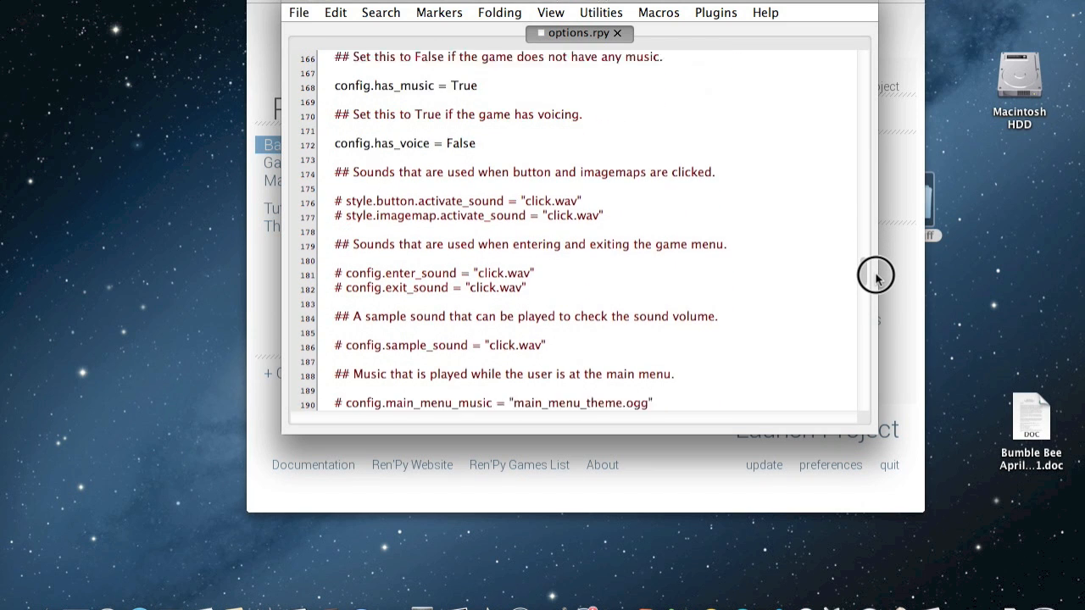
{"action": "scroll", "scroll_direction": "up", "scroll_amount": 3}
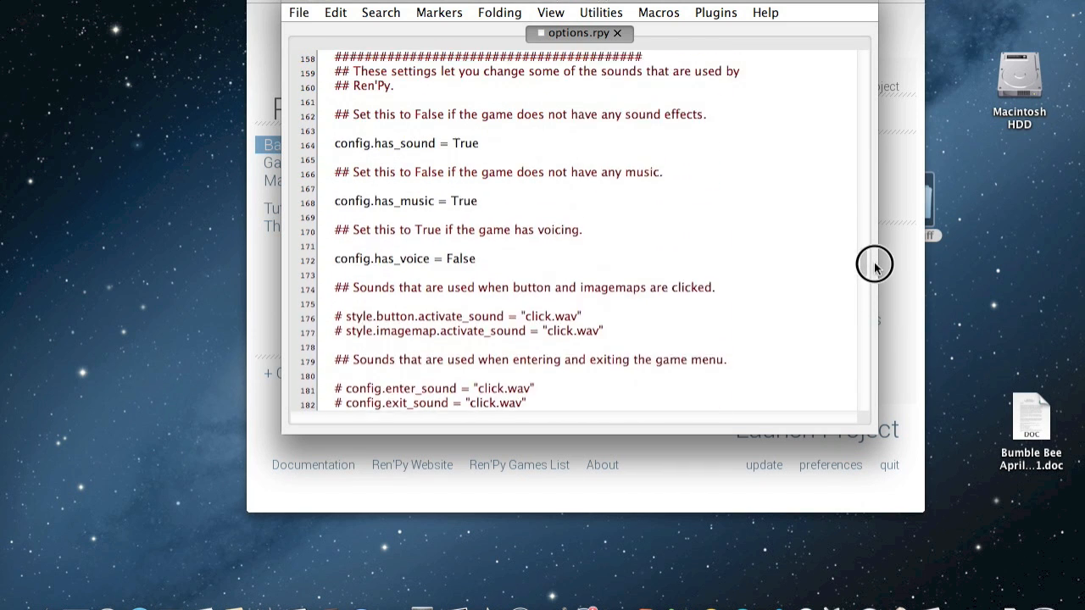
{"action": "scroll", "scroll_direction": "up", "scroll_amount": 3}
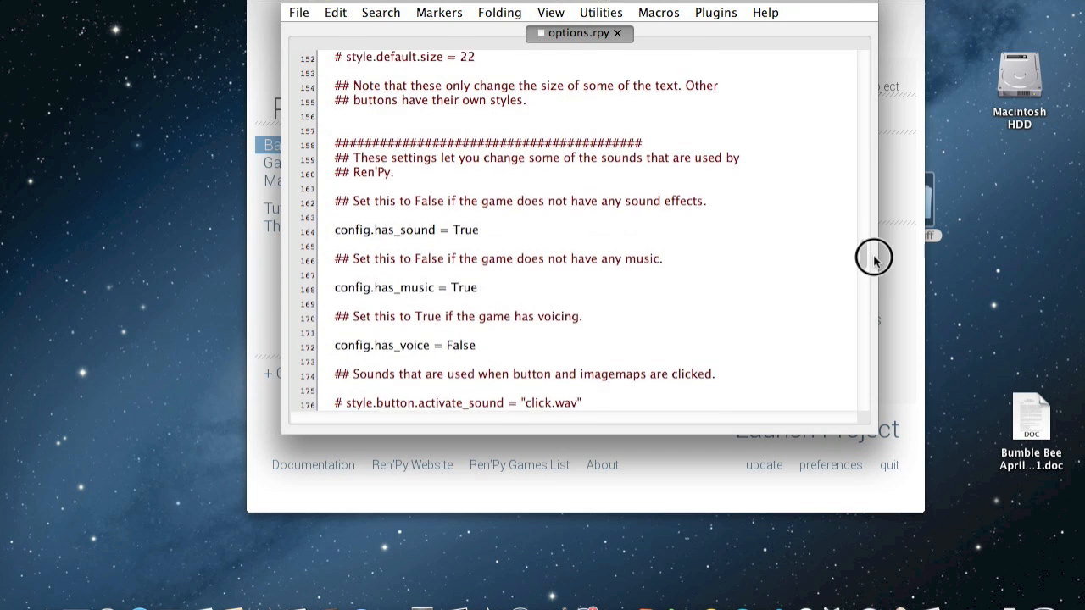
{"action": "scroll", "scroll_direction": "down", "scroll_amount": 3}
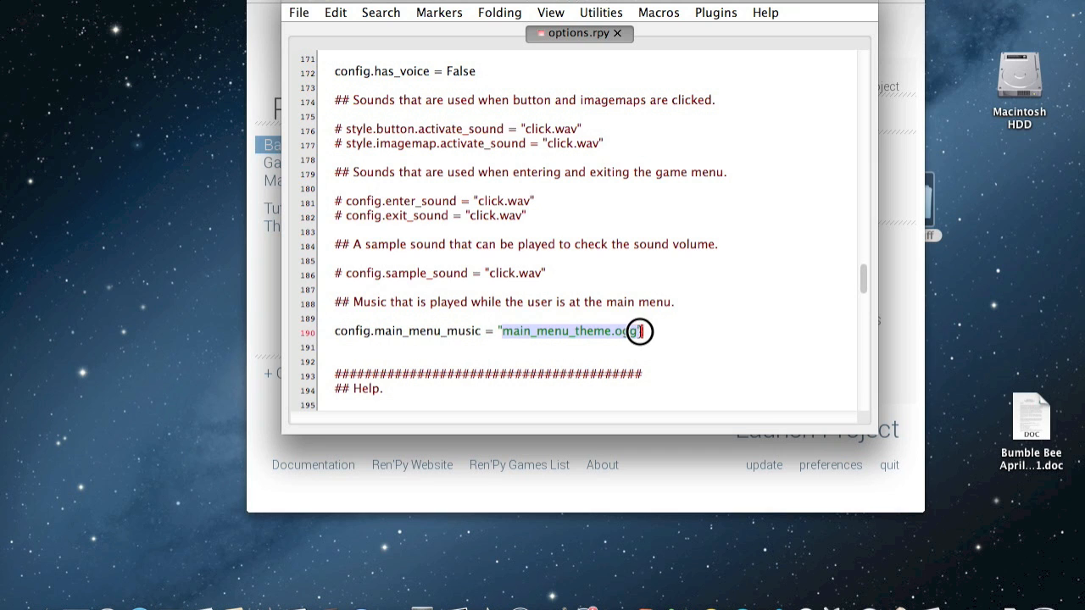
{"action": "key", "text": "Delete"}
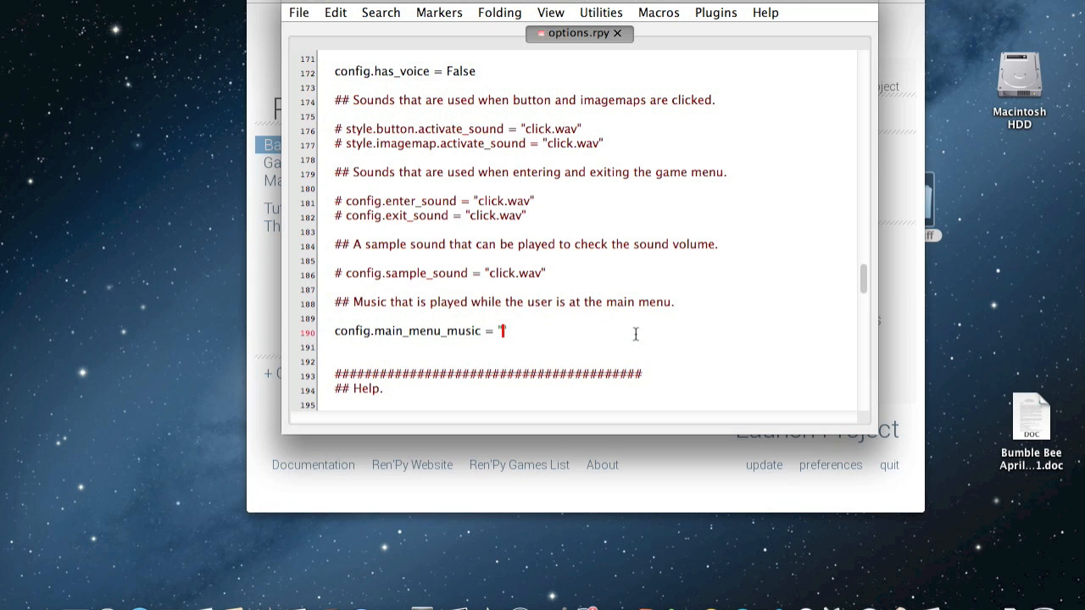
{"action": "type", "text": "Music.m"}
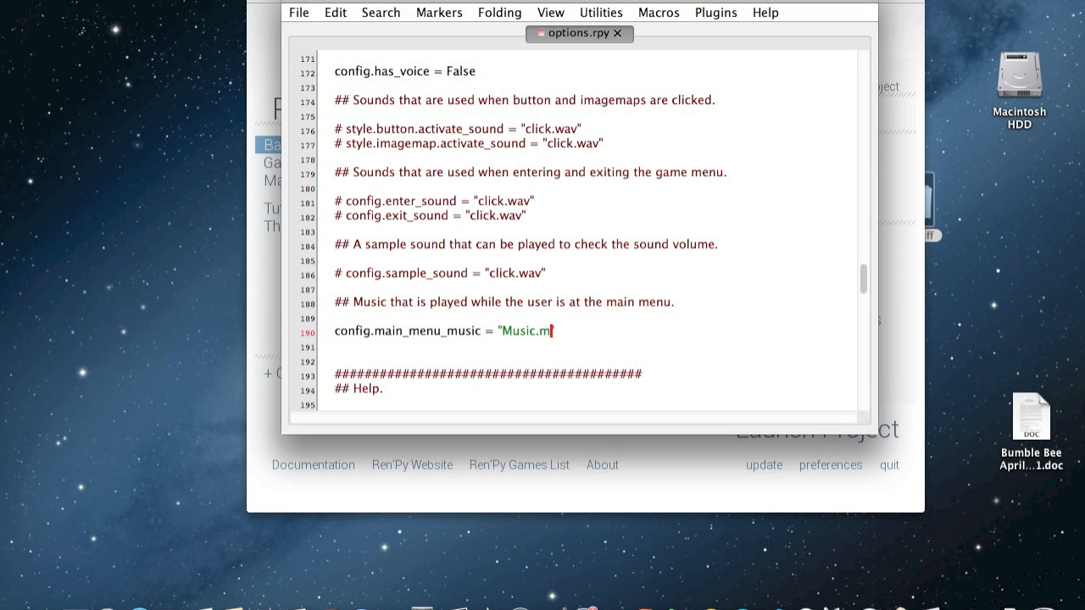
{"action": "type", "text": "p3"}
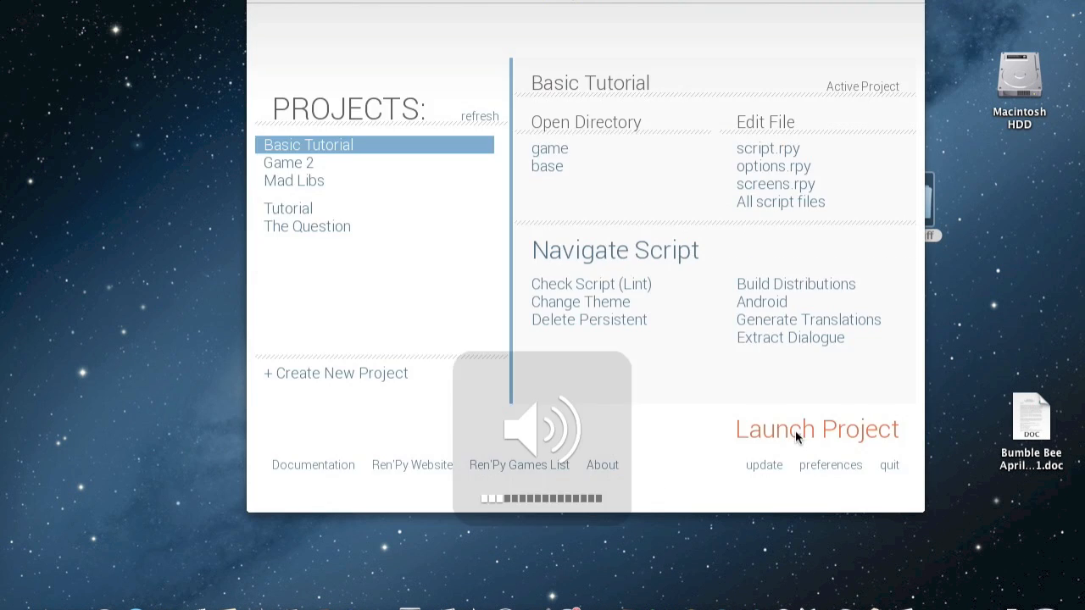
{"action": "left_click", "coordinate": [817, 427]}
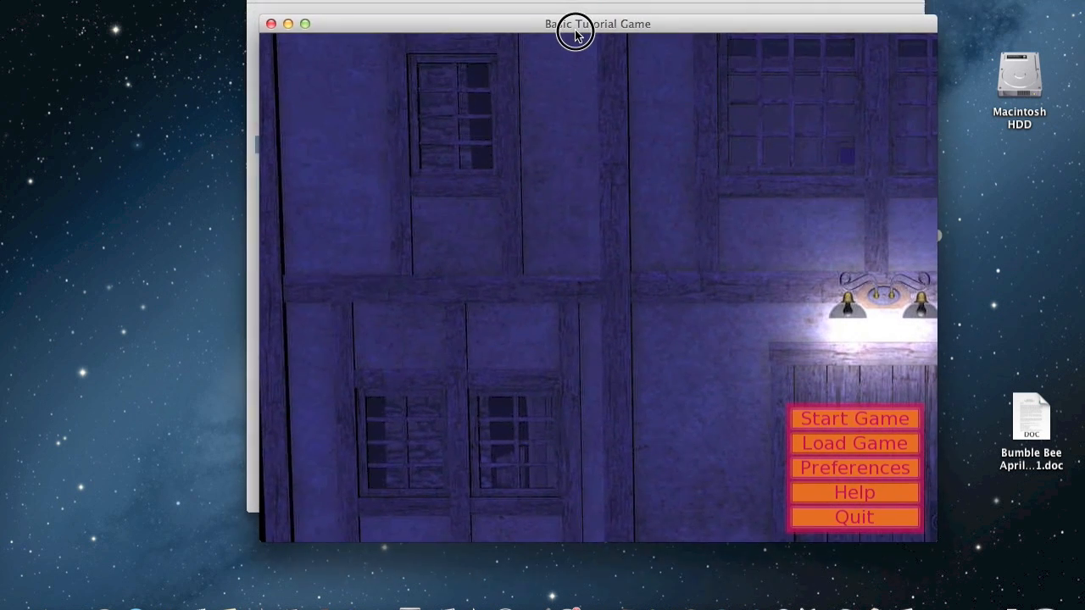
{"action": "left_click", "coordinate": [854, 515]}
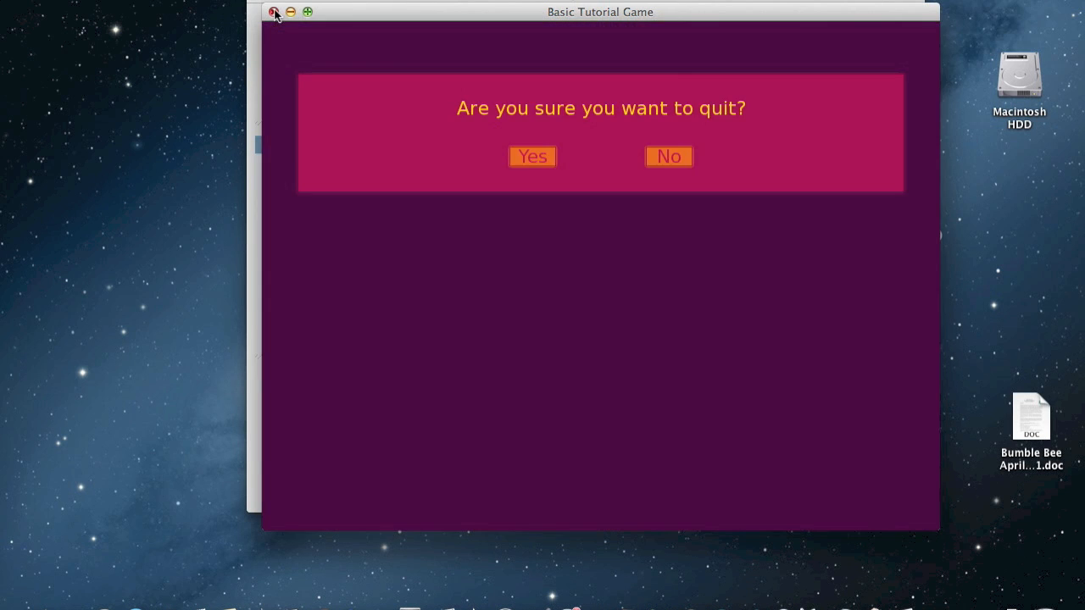
{"action": "left_click", "coordinate": [532, 156]}
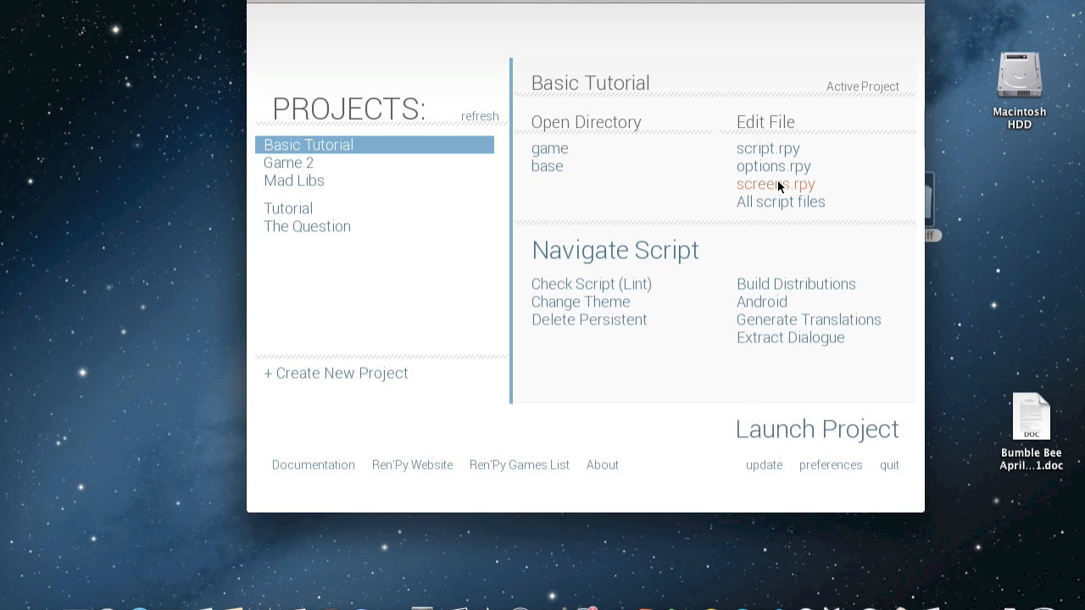
Step: Edit the menu-entering sound line in options.rpy so it uses click.wav
{"action": "left_click", "coordinate": [773, 166]}
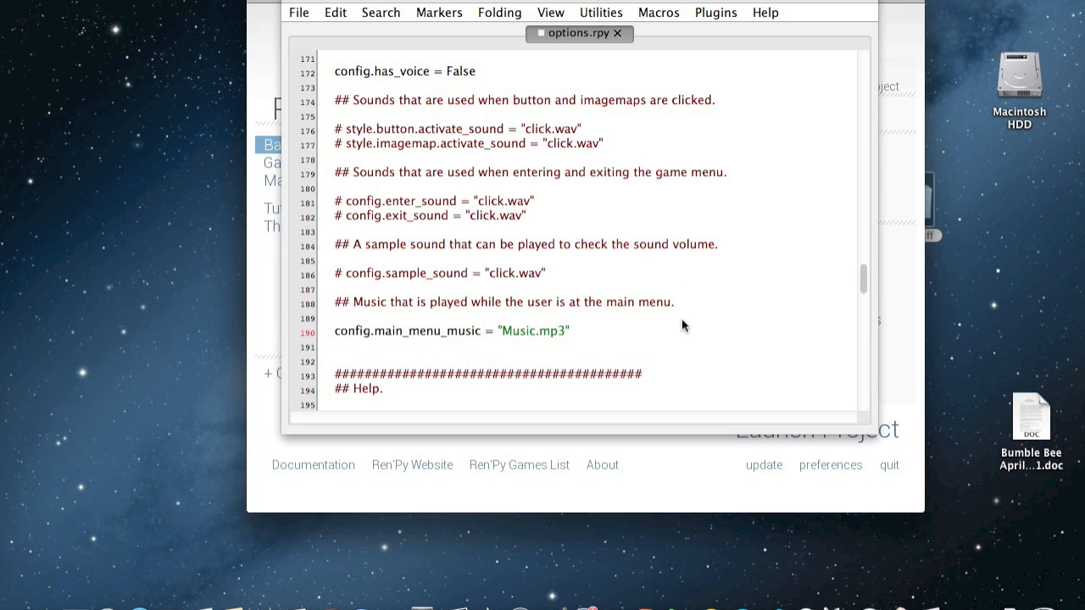
{"action": "mouse_move", "coordinate": [464, 183]}
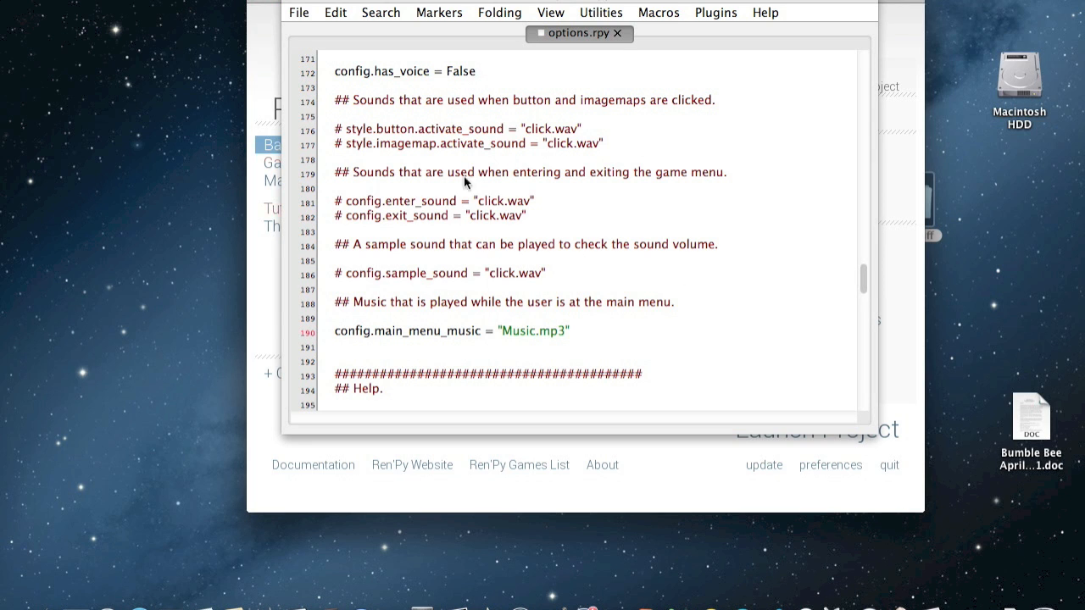
{"action": "mouse_move", "coordinate": [725, 180]}
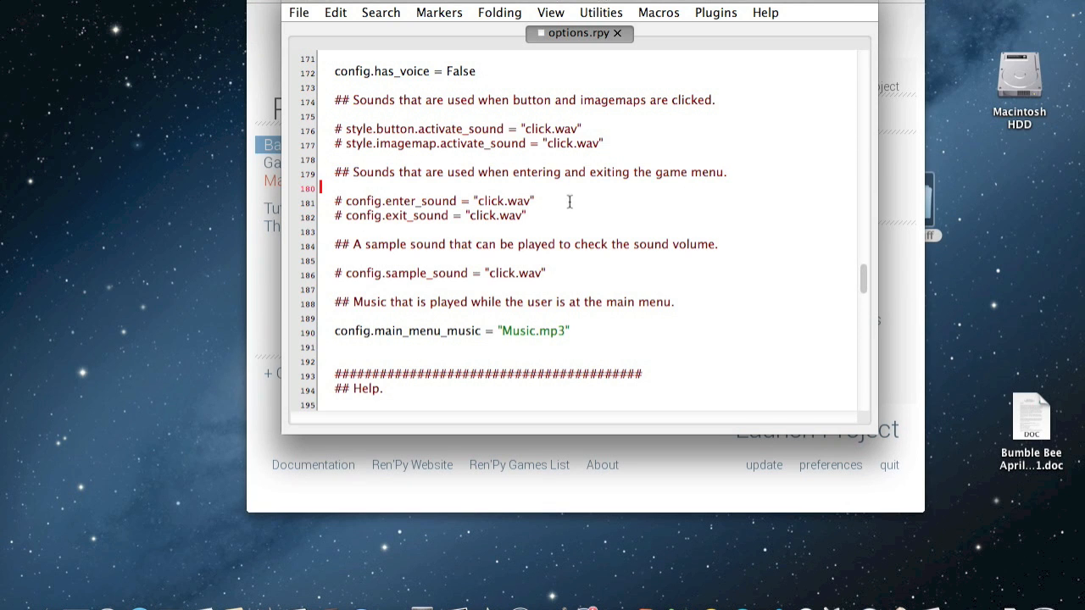
{"action": "double_click", "coordinate": [499, 200]}
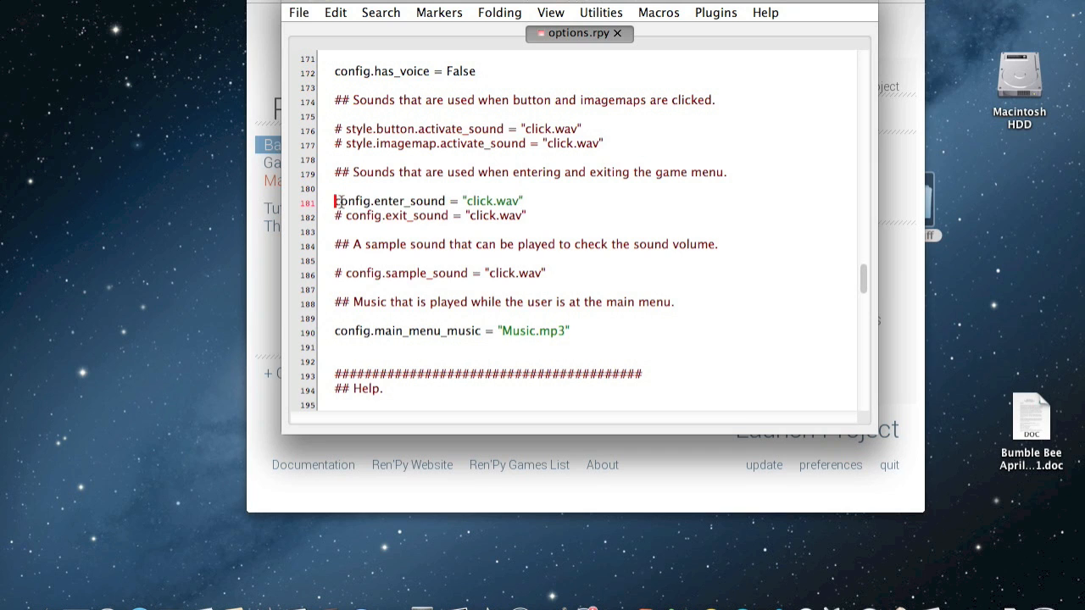
{"action": "type", "text": "#"}
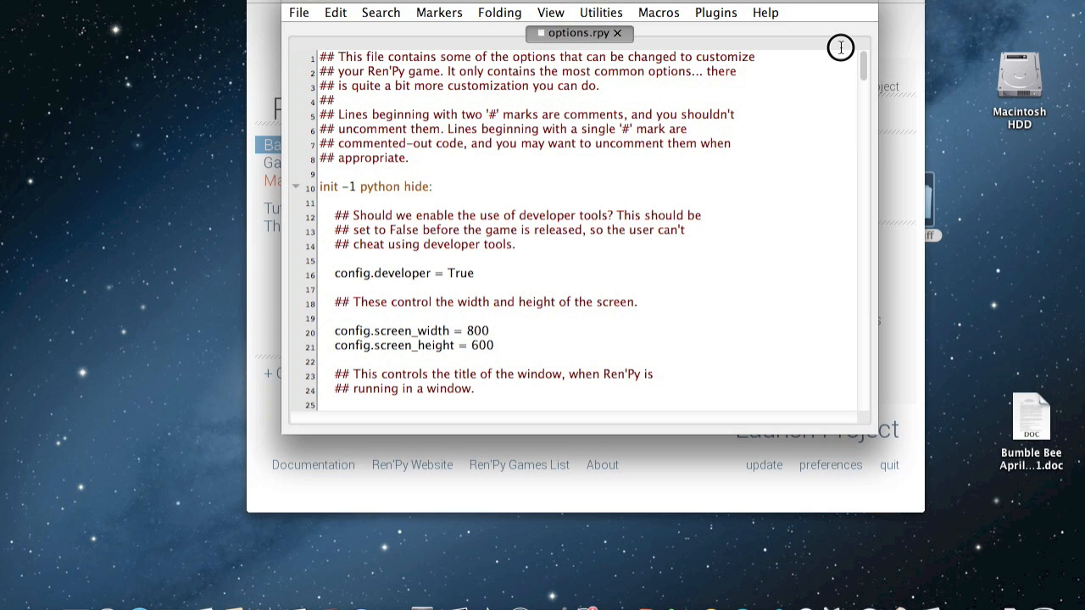
{"action": "mouse_move", "coordinate": [840, 52]}
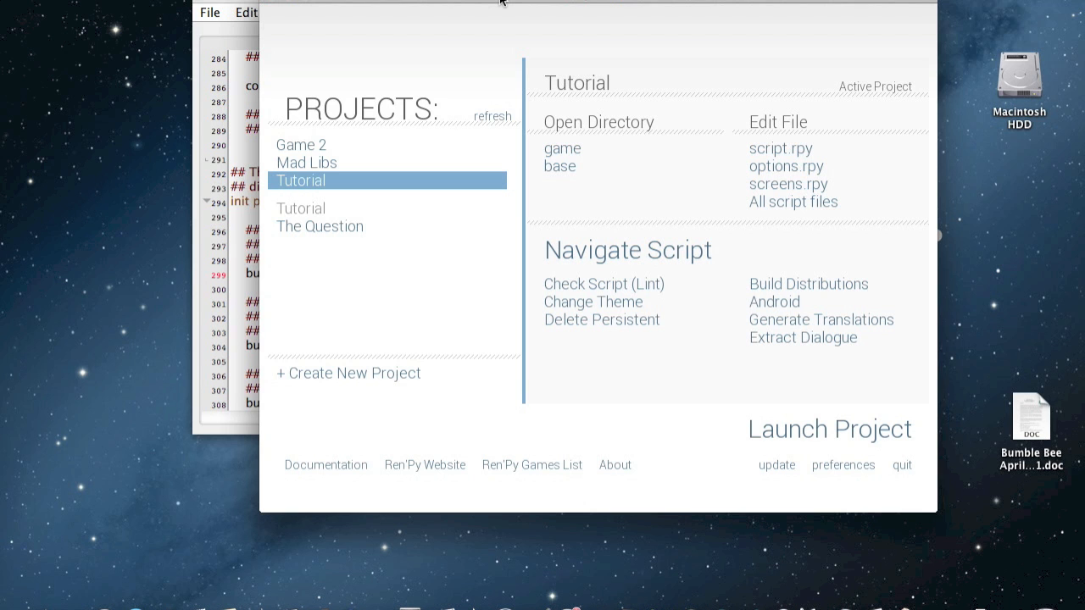
{"action": "mouse_move", "coordinate": [221, 161]}
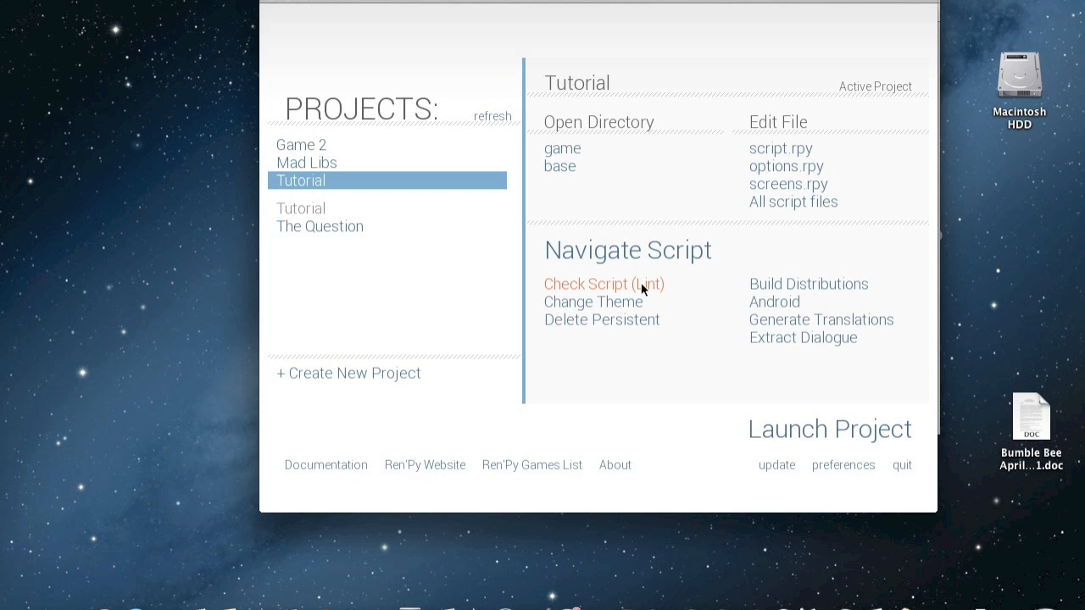
{"action": "mouse_move", "coordinate": [806, 284]}
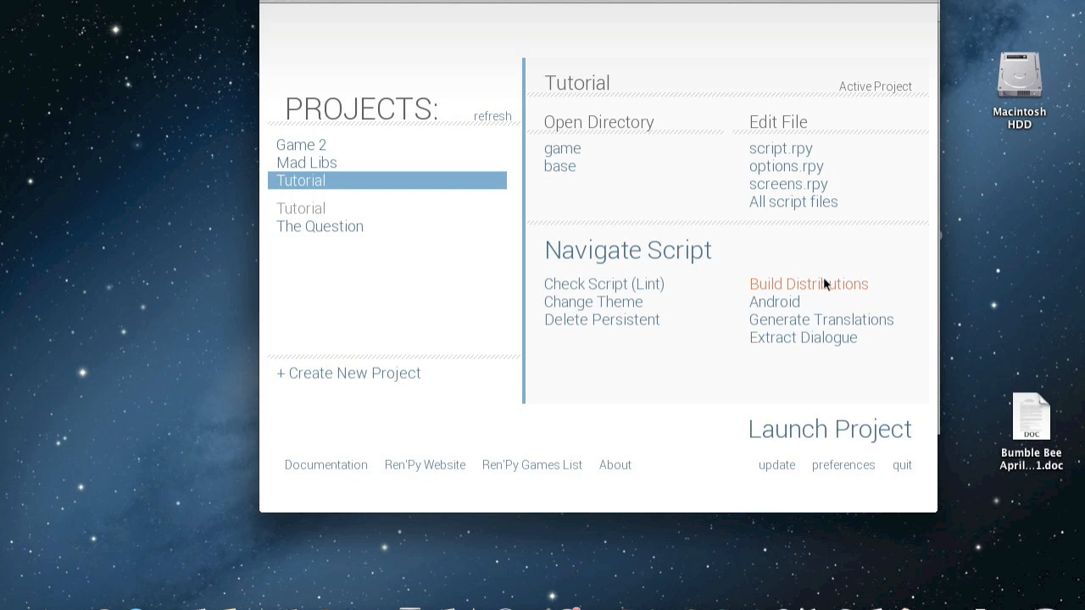
Step: Review the build section of options.rpy, checking build.directory_name is Tutorial
{"action": "left_click", "coordinate": [807, 285]}
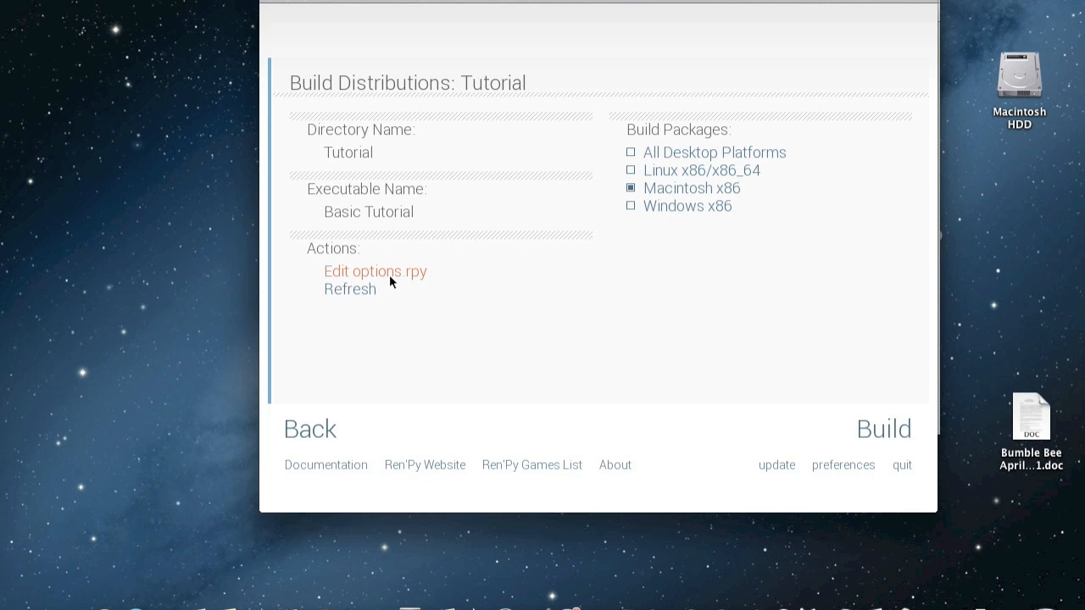
{"action": "left_click", "coordinate": [374, 271]}
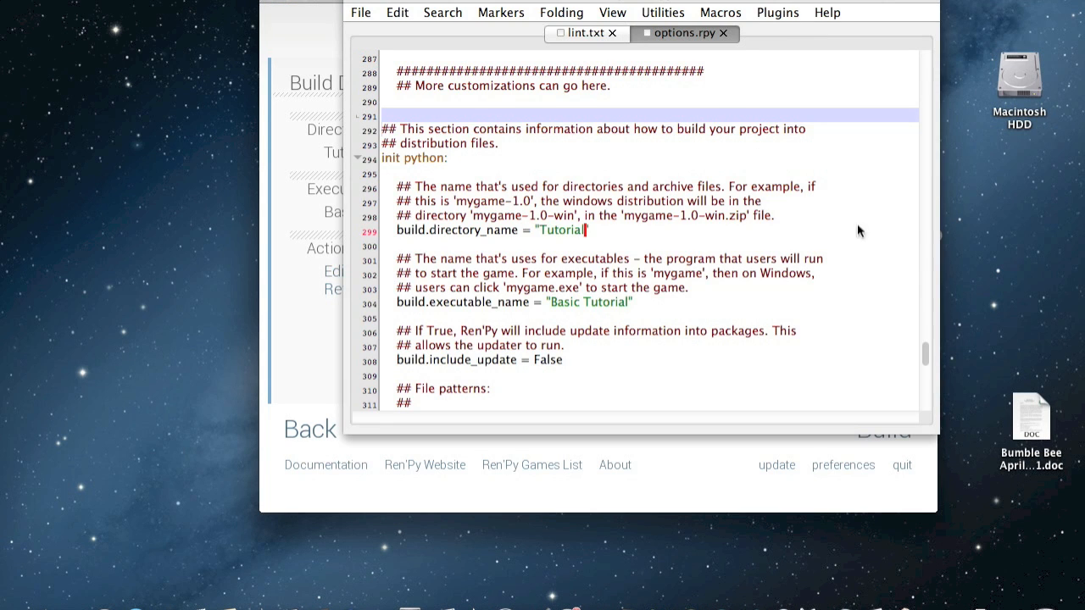
{"action": "scroll", "scroll_direction": "up", "scroll_amount": 3}
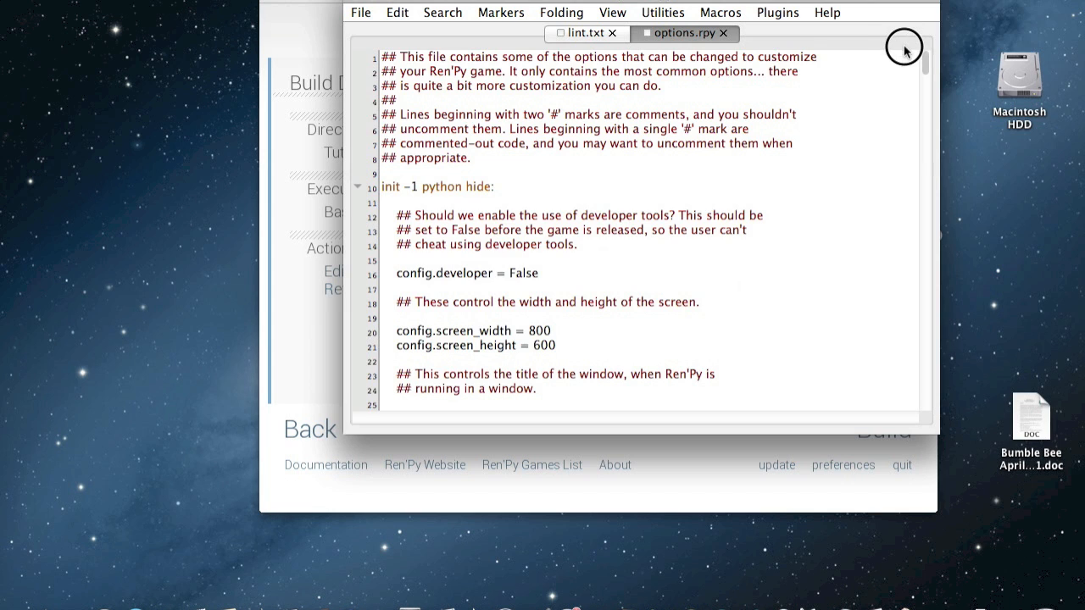
{"action": "scroll", "scroll_direction": "down", "scroll_amount": 3}
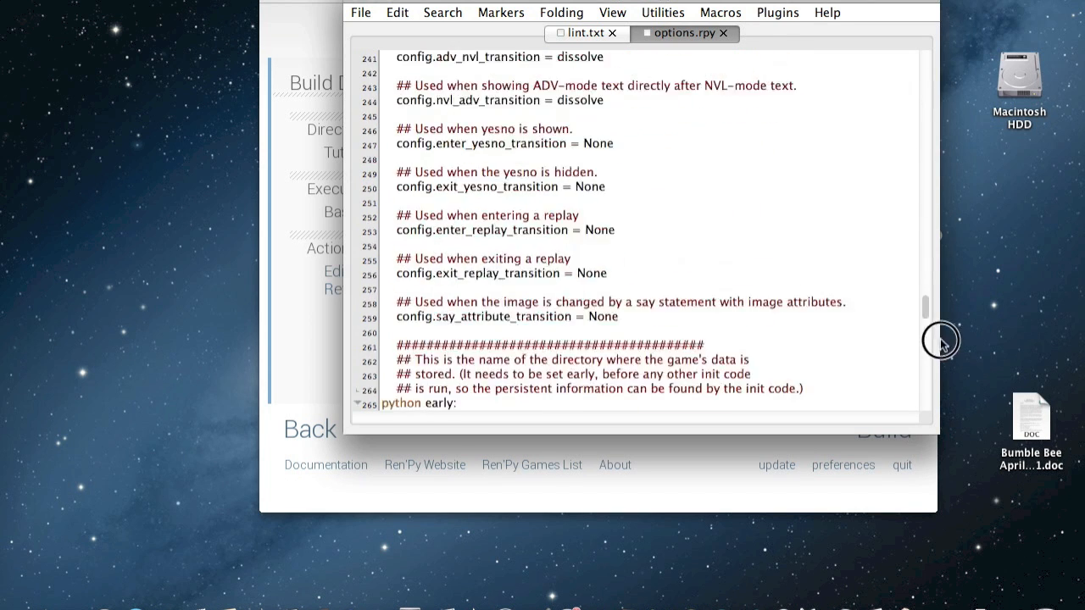
{"action": "scroll", "scroll_direction": "down", "scroll_amount": 3}
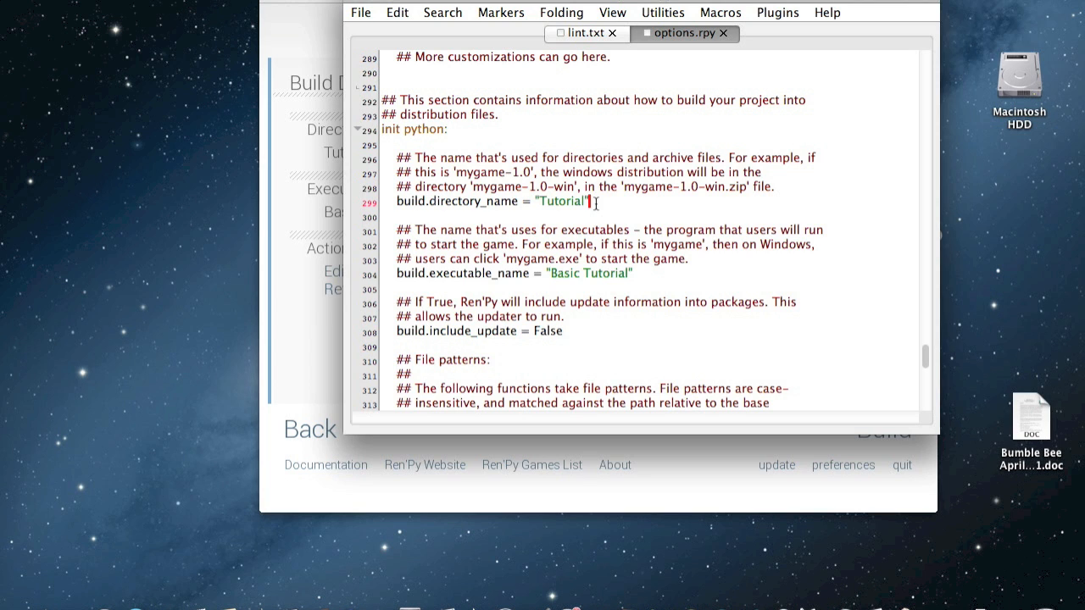
{"action": "double_click", "coordinate": [559, 200]}
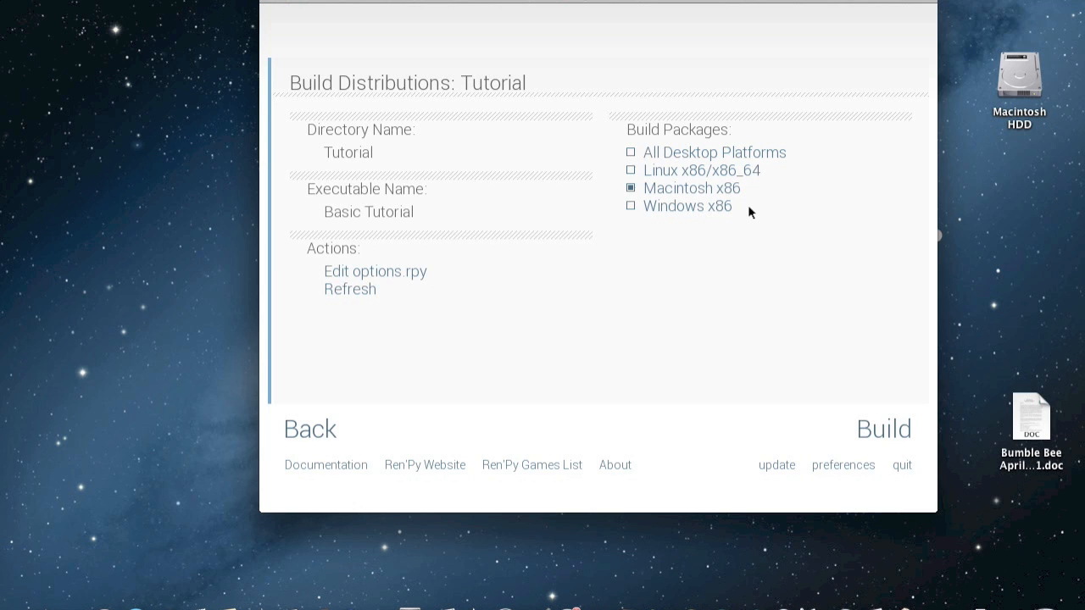
{"action": "mouse_move", "coordinate": [716, 152]}
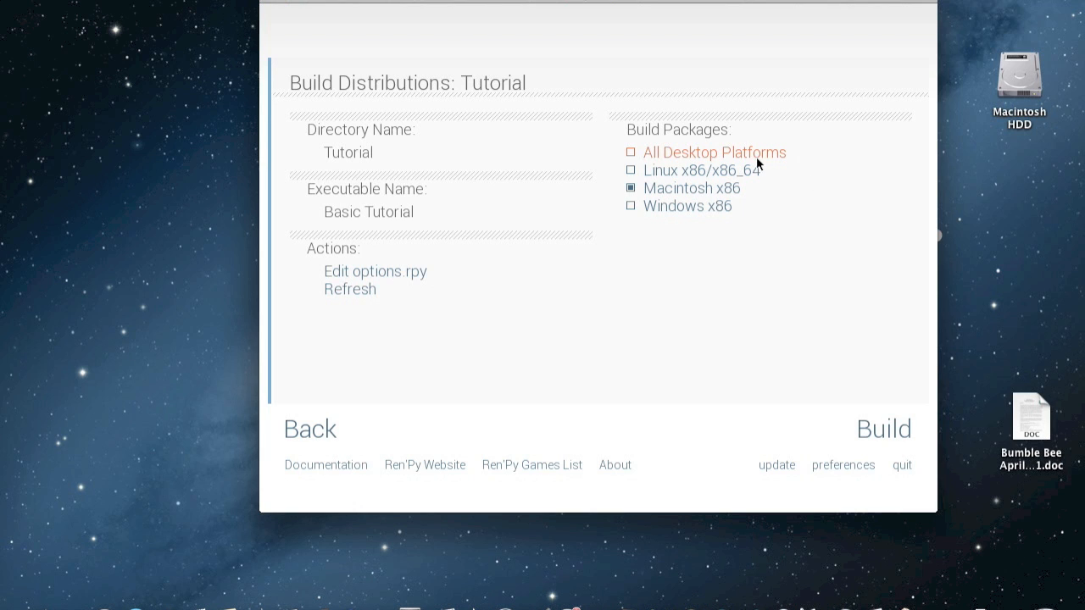
{"action": "mouse_move", "coordinate": [736, 163]}
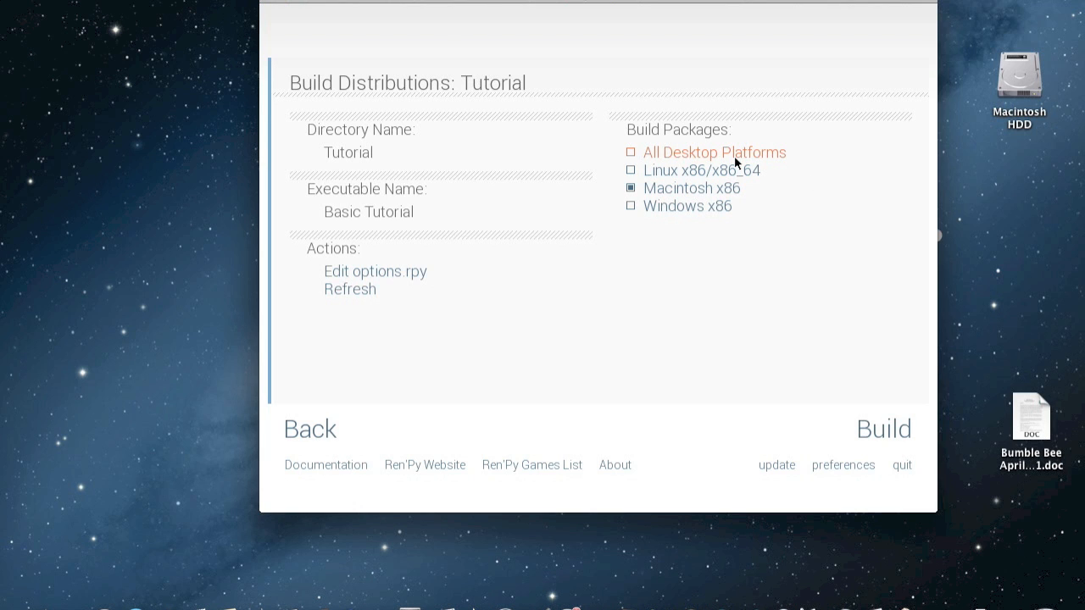
{"action": "mouse_move", "coordinate": [841, 286]}
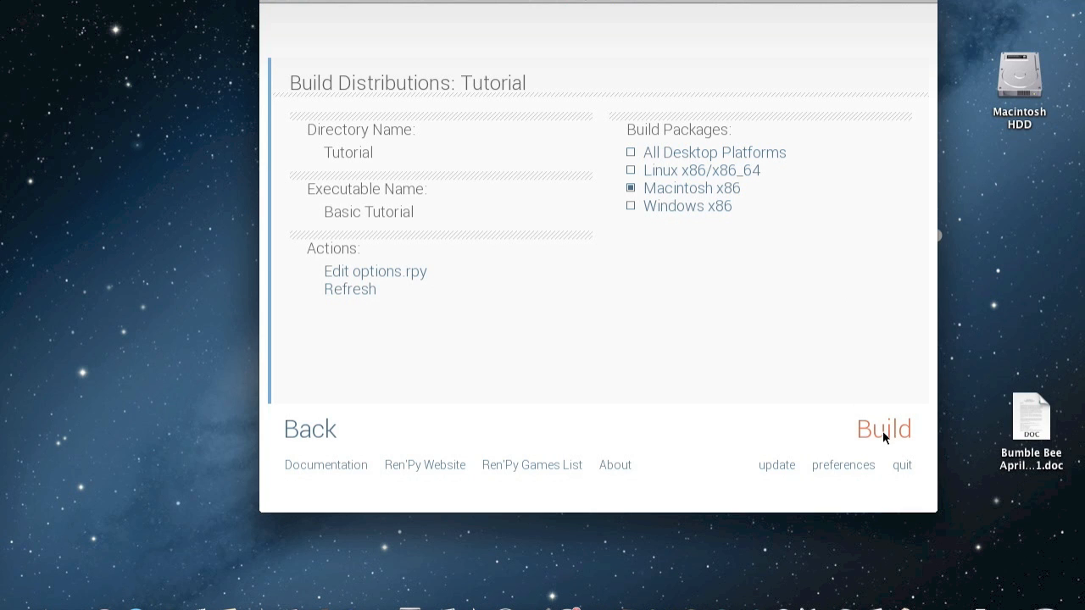
Step: Build the Macintosh x86 distribution of the Tutorial game
{"action": "left_click", "coordinate": [883, 429]}
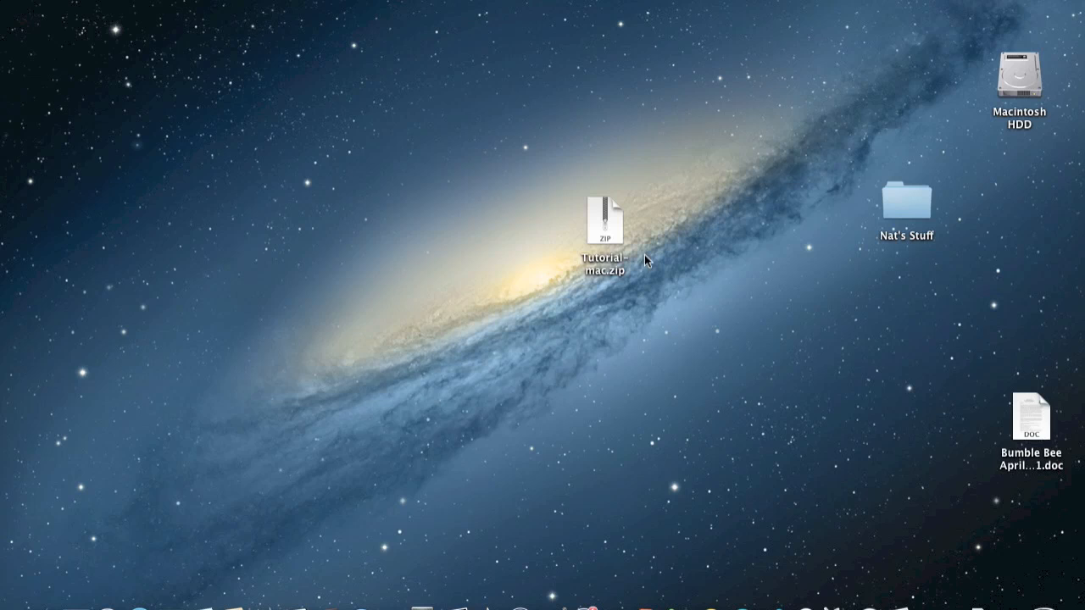
{"action": "mouse_move", "coordinate": [617, 289]}
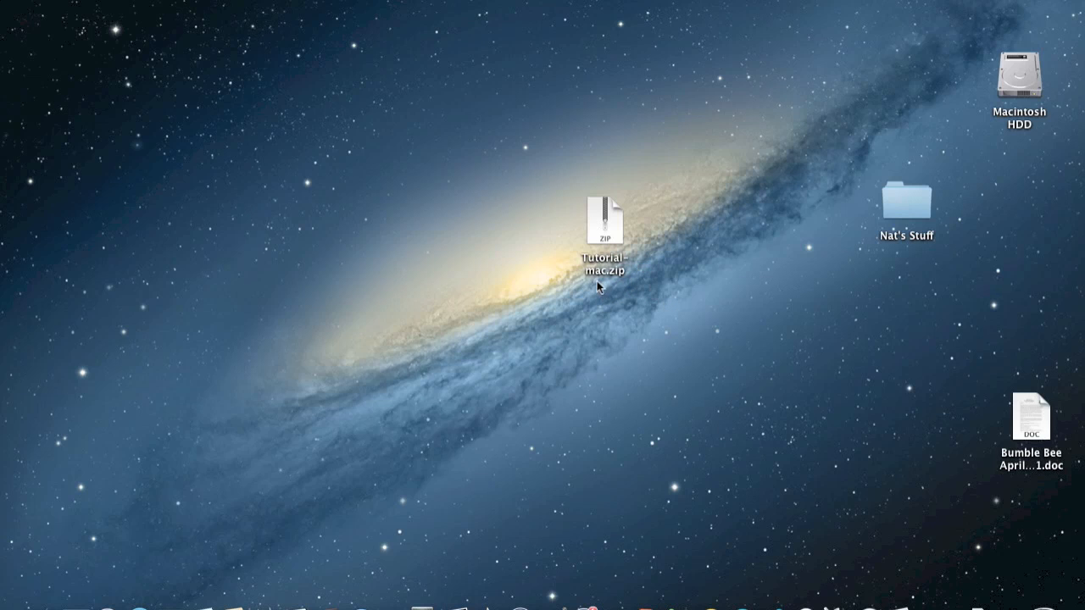
Step: Unpack the Tutorial Mac zip, launch Basic Tutorial from Tutorial-mac, and close the folder
{"action": "double_click", "coordinate": [605, 228]}
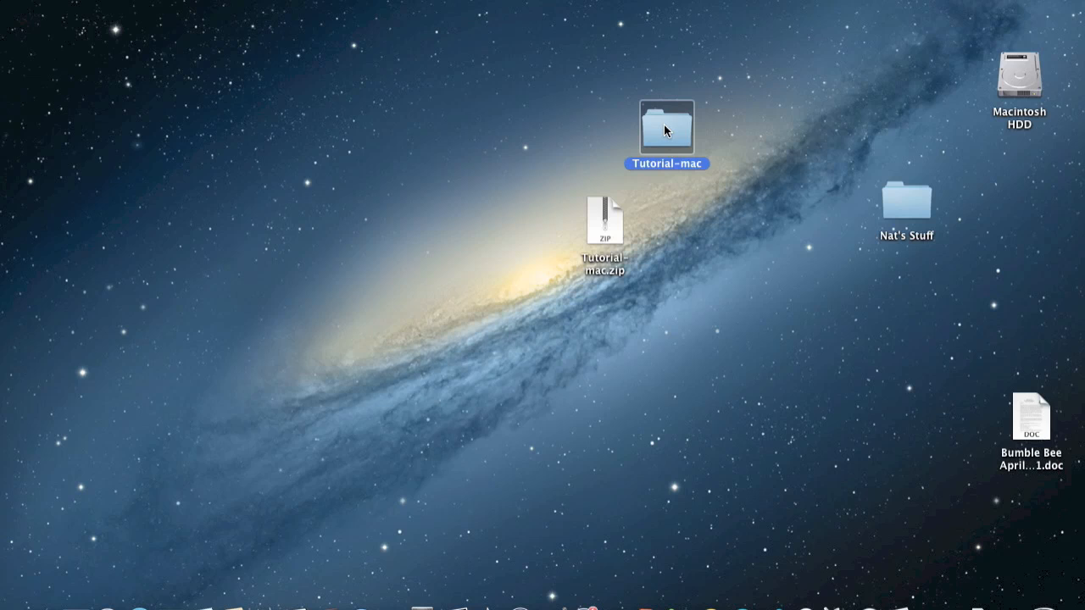
{"action": "double_click", "coordinate": [668, 127]}
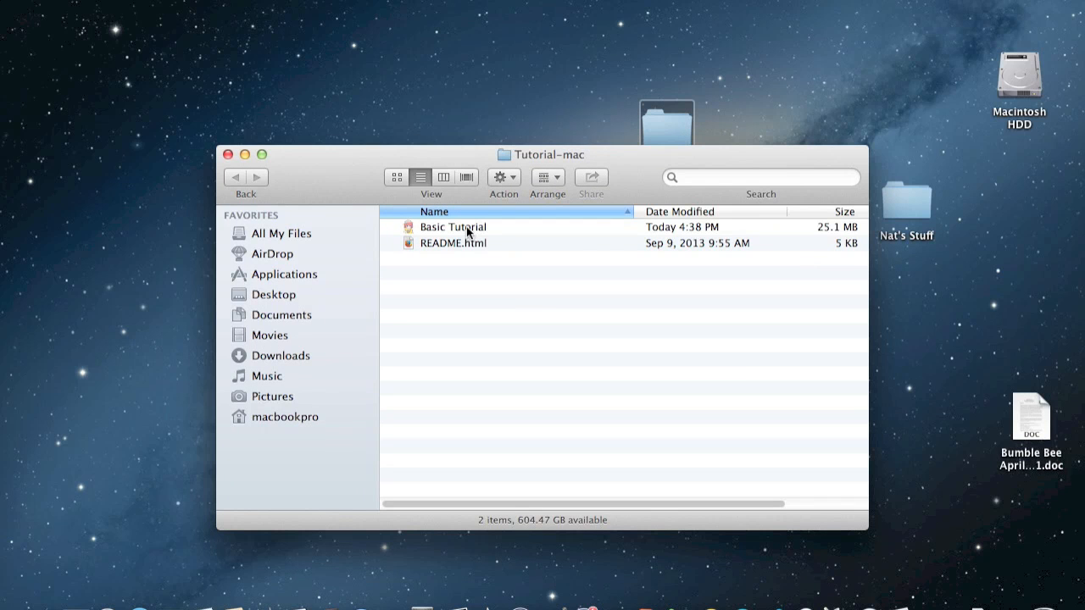
{"action": "left_click", "coordinate": [453, 228]}
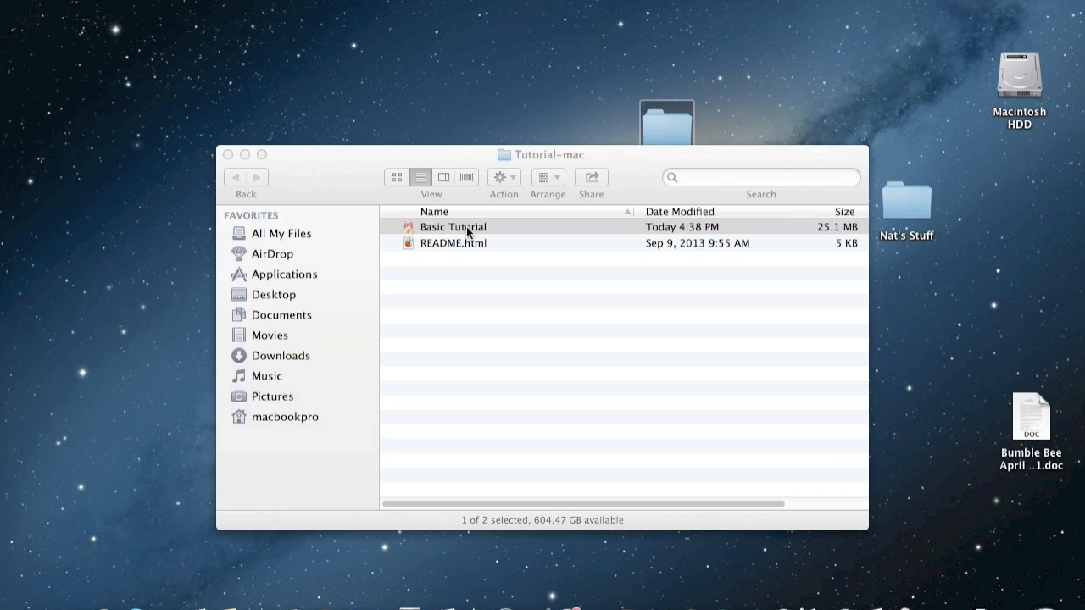
{"action": "double_click", "coordinate": [452, 227]}
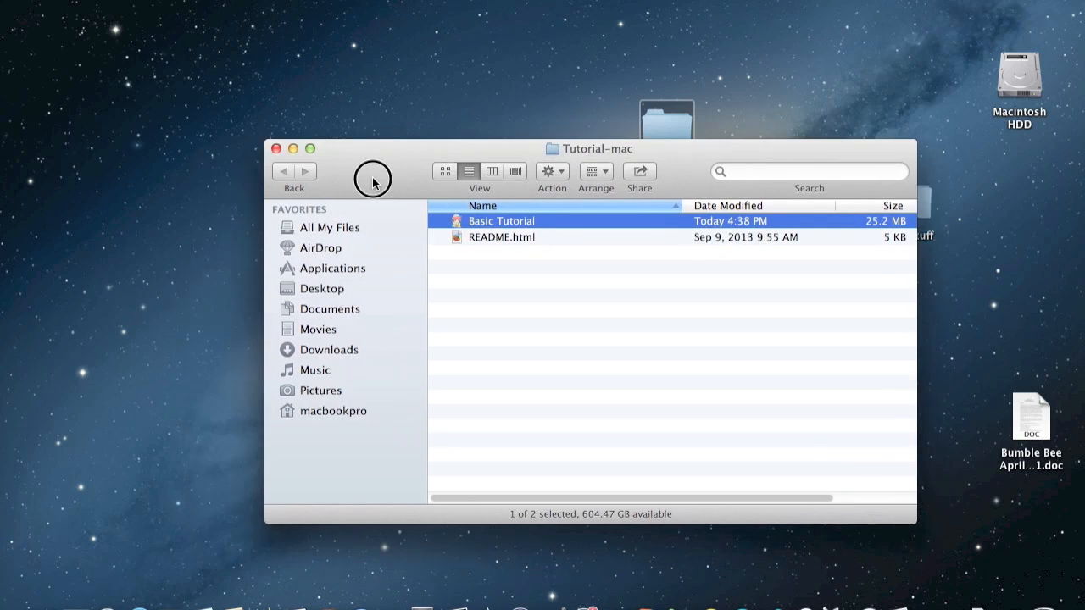
{"action": "left_click", "coordinate": [273, 149]}
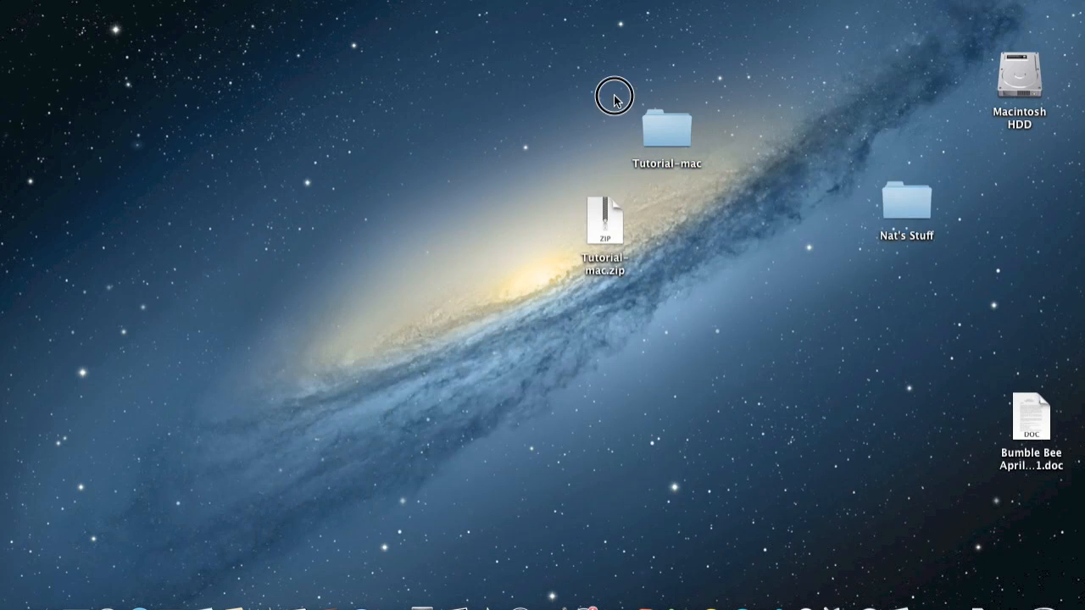
{"action": "mouse_move", "coordinate": [193, 582]}
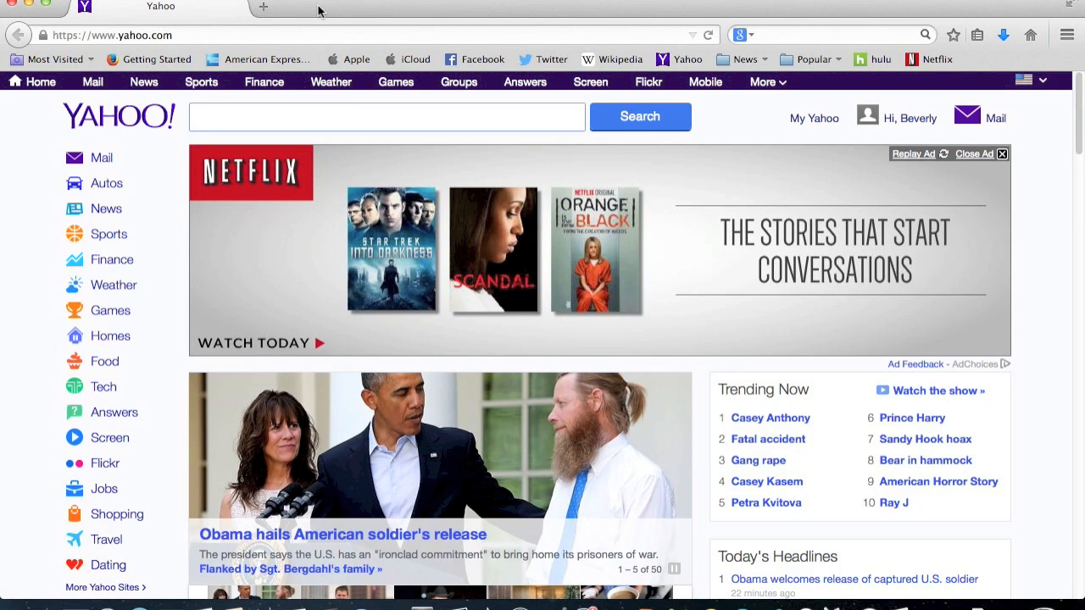
Step: Navigate Firefox to renai.us to reach the Ren'Ai Archive home page
{"action": "left_click", "coordinate": [387, 116]}
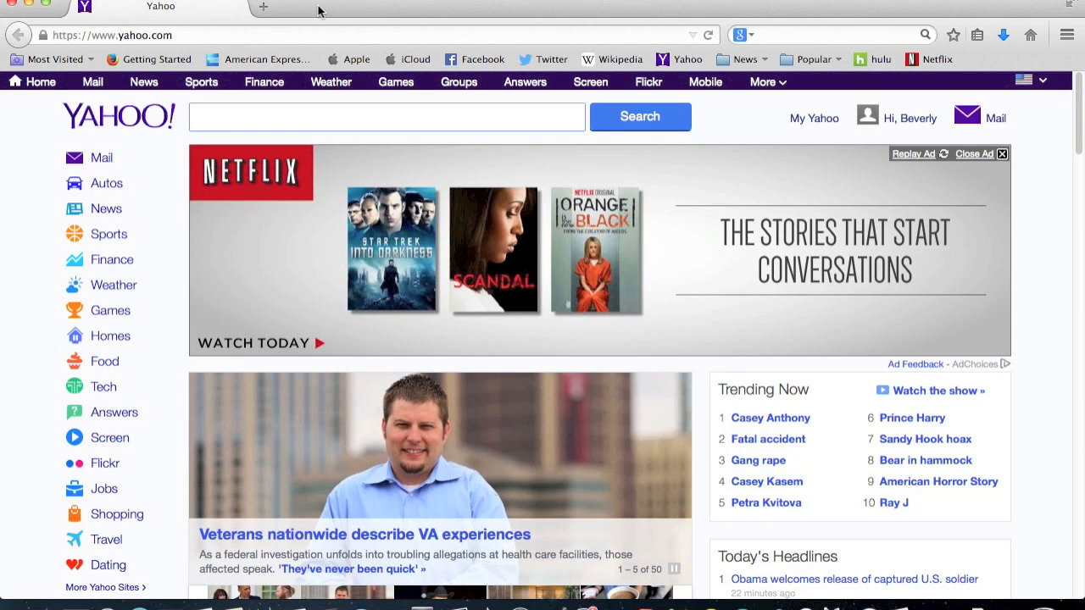
{"action": "type", "text": "renai.us"}
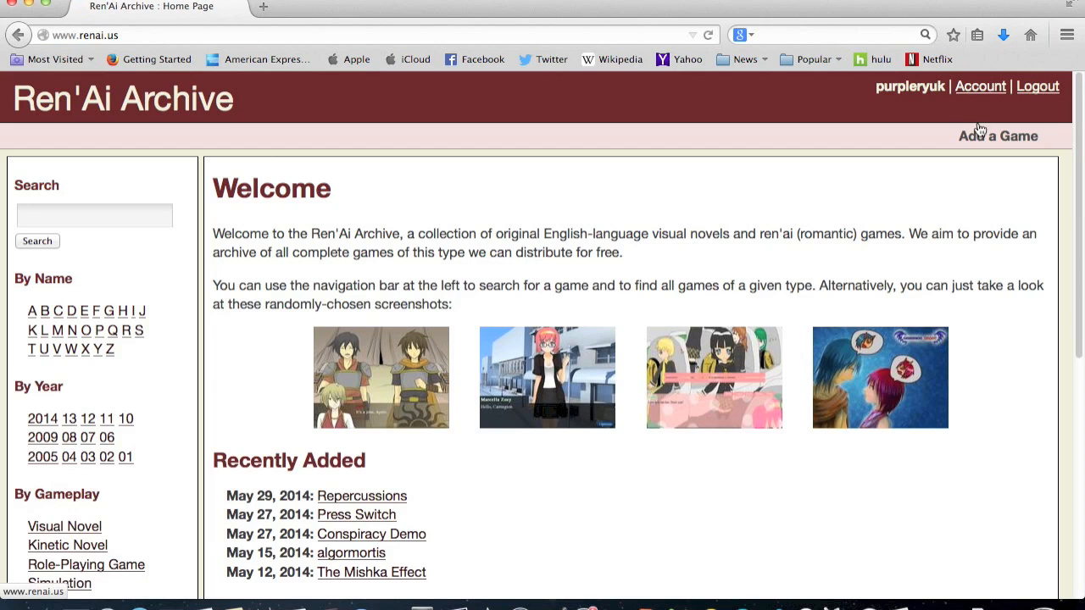
Step: Look through the Add a Game submission form's tag, title, rating and version fields
{"action": "left_click", "coordinate": [996, 135]}
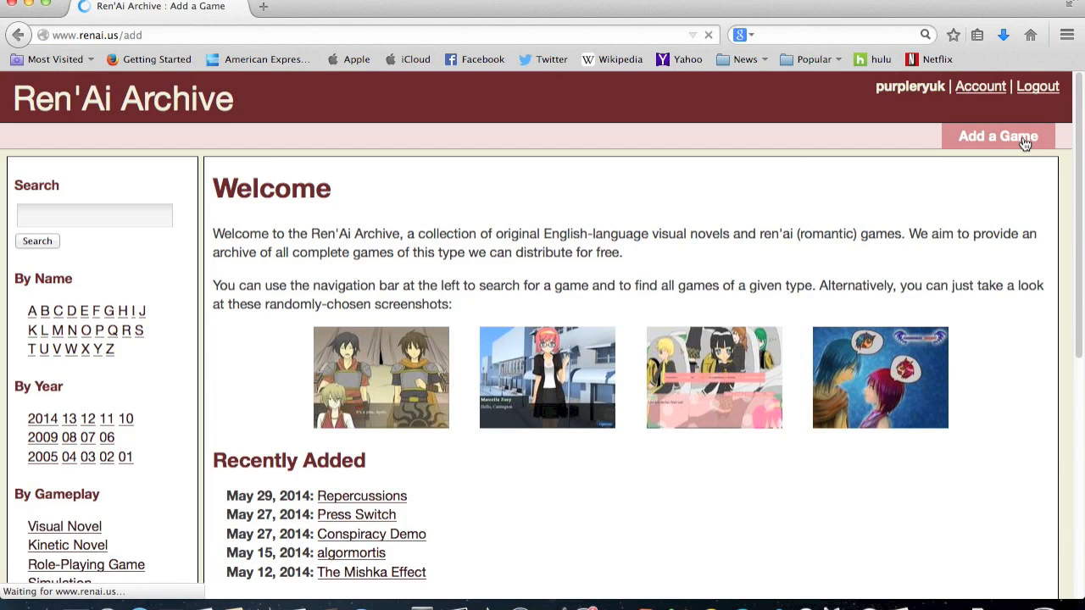
{"action": "left_click", "coordinate": [997, 135]}
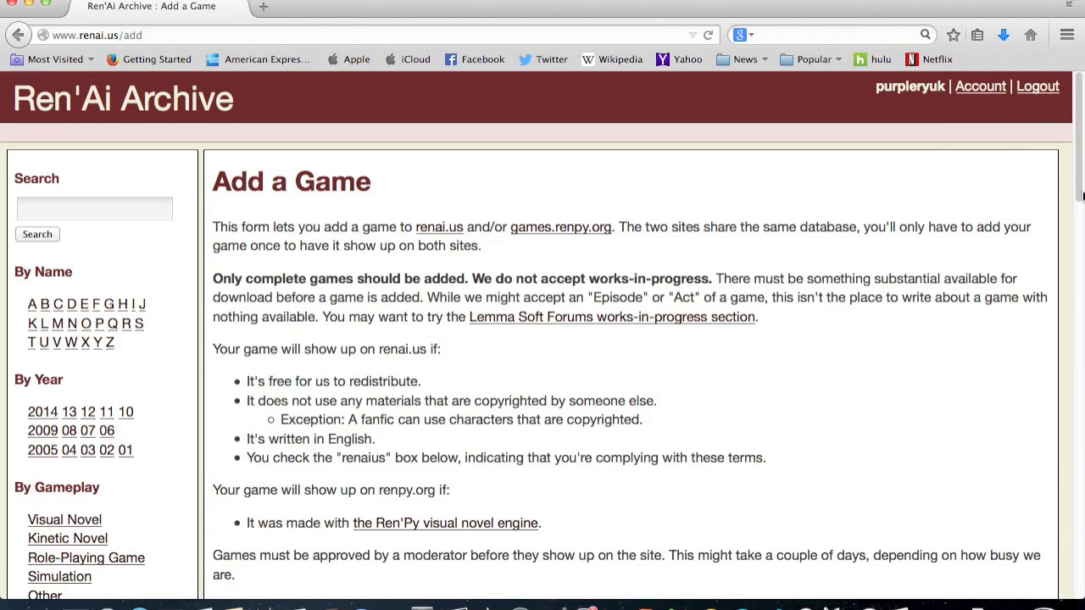
{"action": "scroll", "scroll_direction": "down", "scroll_amount": 3}
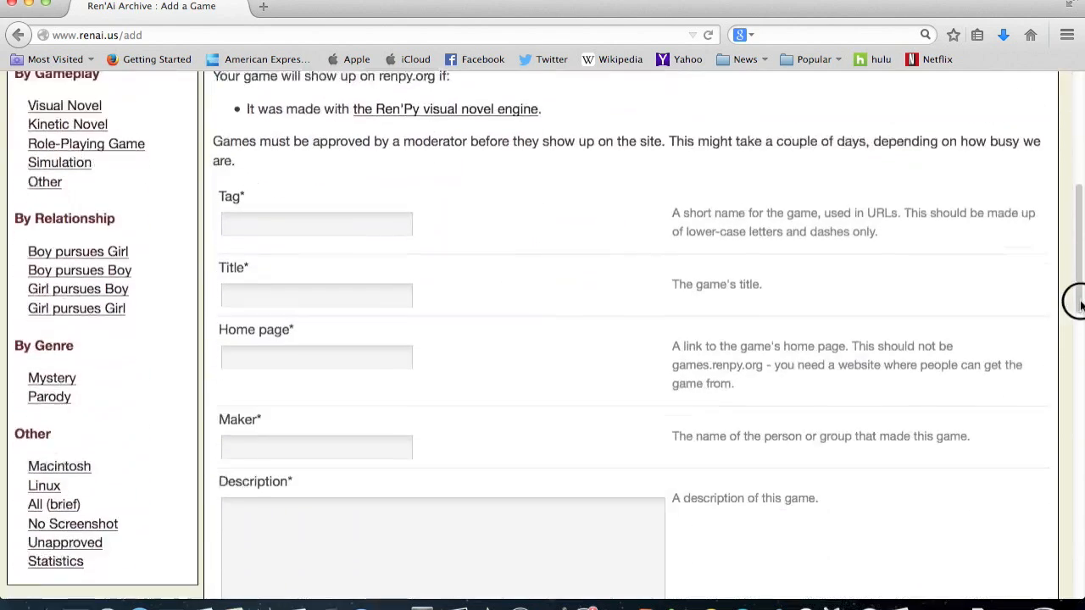
{"action": "scroll", "scroll_direction": "down", "scroll_amount": 3}
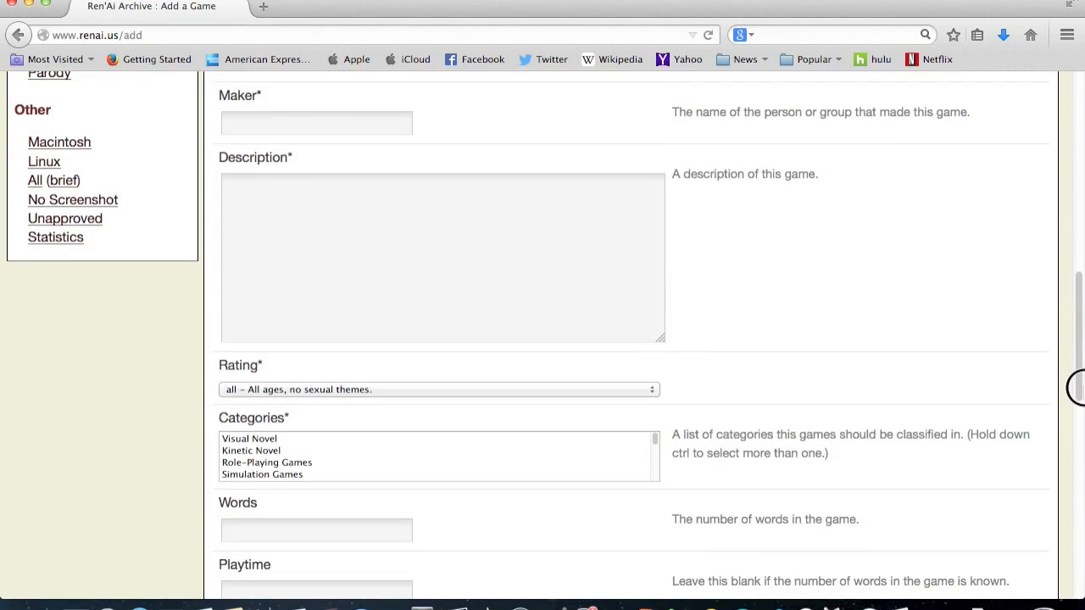
{"action": "scroll", "scroll_direction": "down", "scroll_amount": 3}
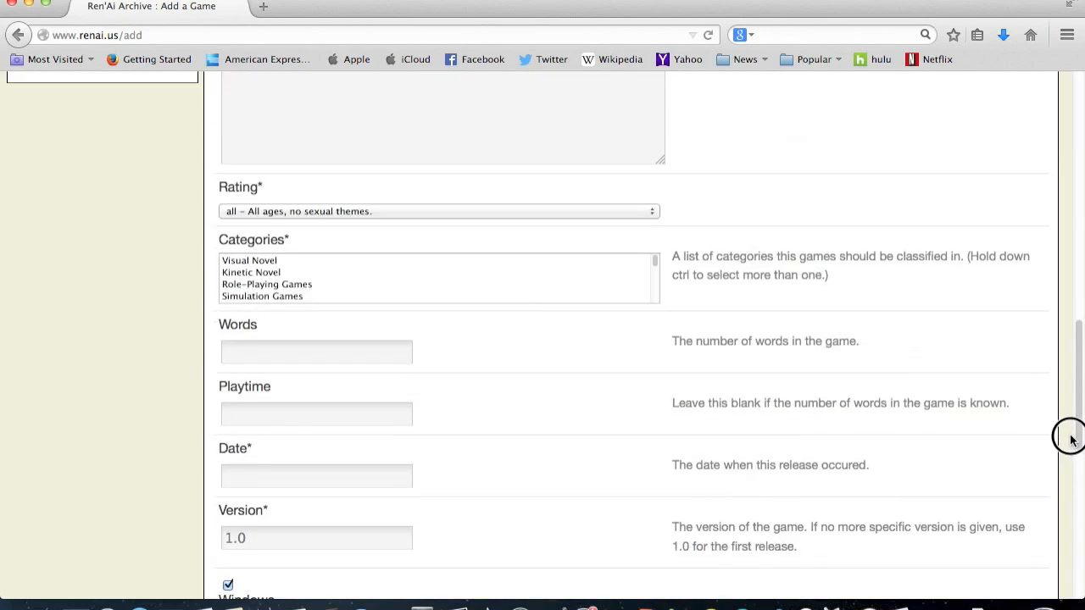
{"action": "scroll", "scroll_direction": "up", "scroll_amount": 3}
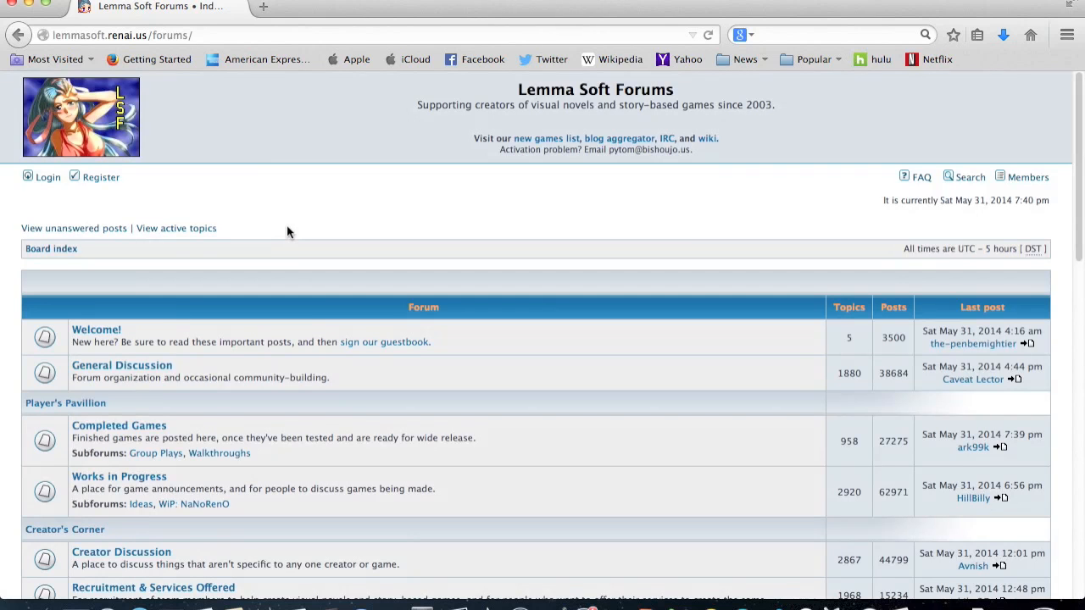
{"action": "mouse_move", "coordinate": [607, 200]}
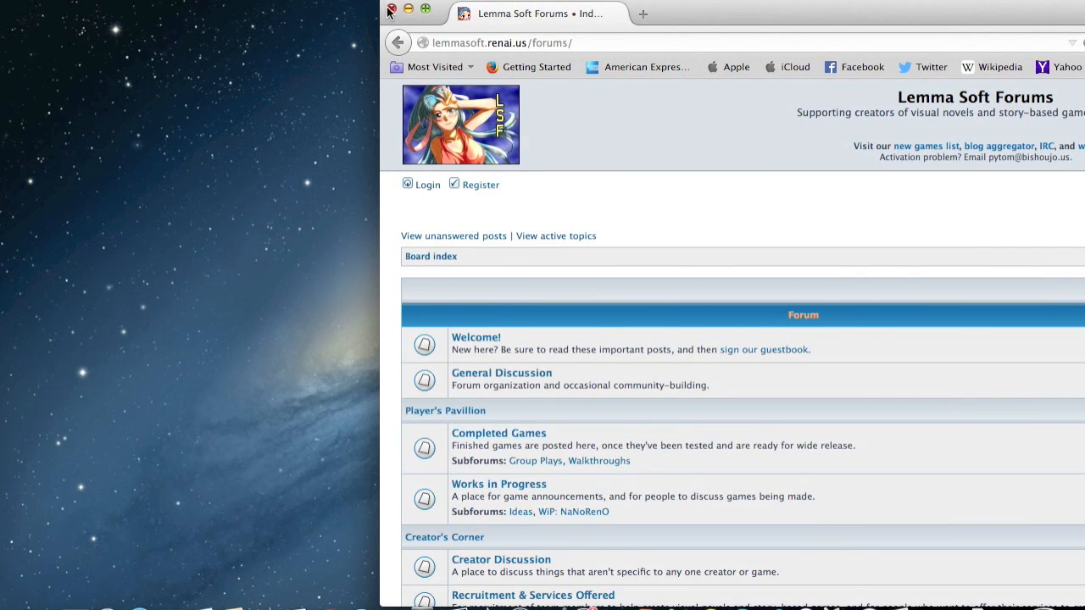
Step: Close the Firefox window showing the Lemma Soft Forums index
{"action": "left_click", "coordinate": [390, 11]}
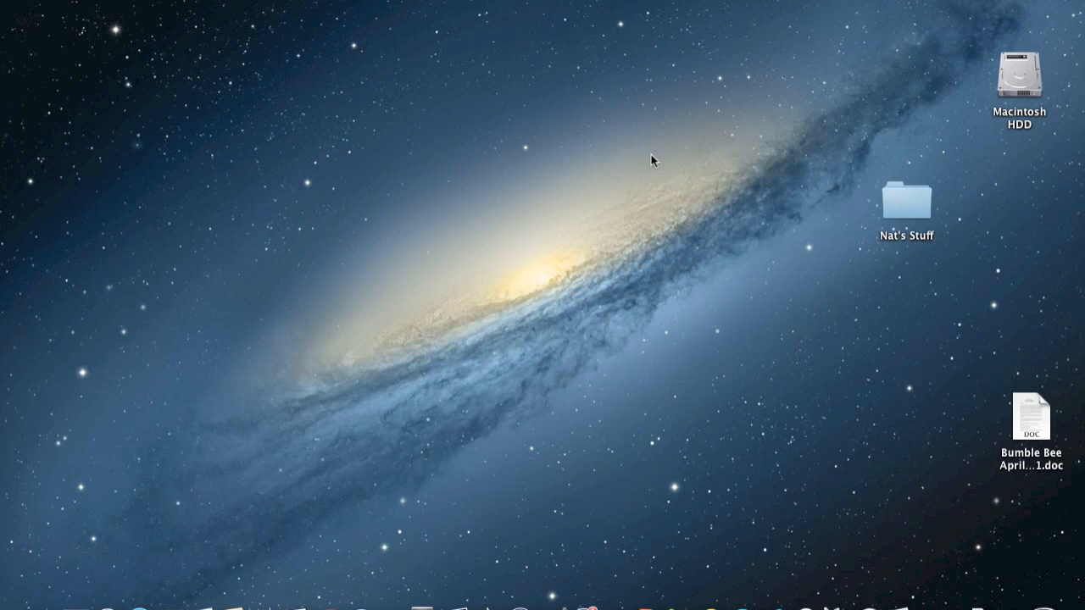